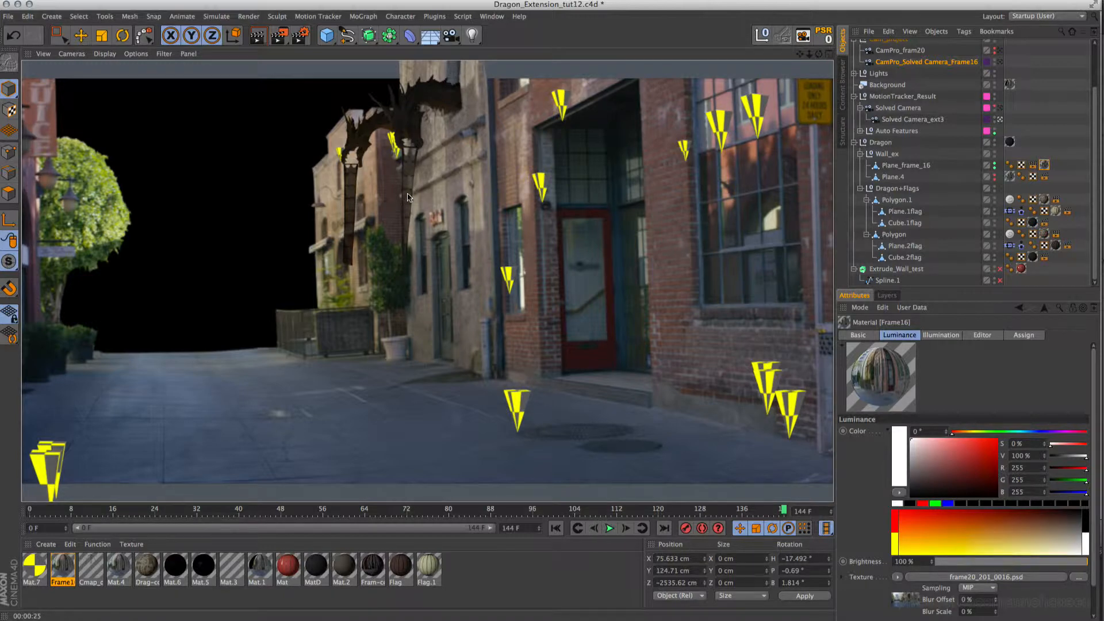
pyautogui.moveTo(710, 104)
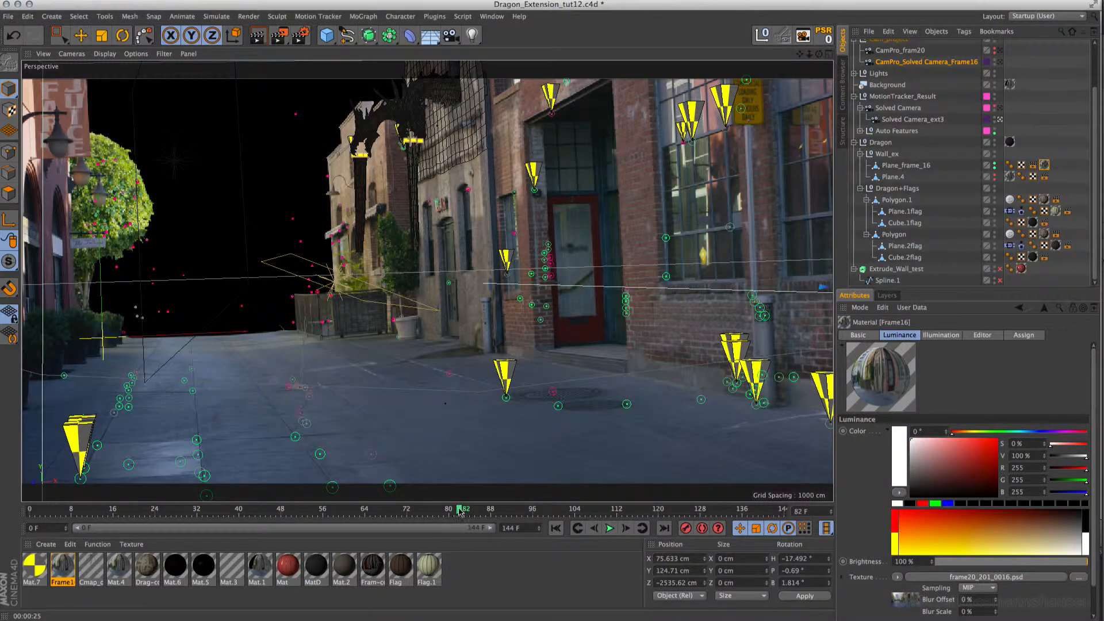
# Step: Scrub through the shot and play it back to check the pyramid markers
pyautogui.moveTo(463, 509); pyautogui.dragTo(182, 509)
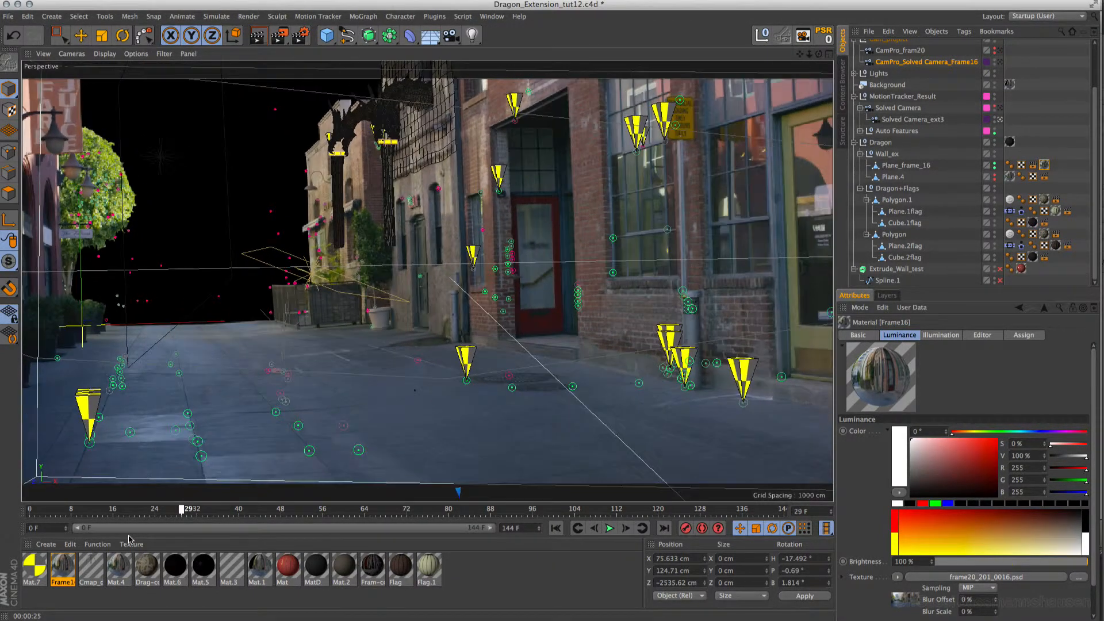
pyautogui.moveTo(181, 509); pyautogui.dragTo(417, 508)
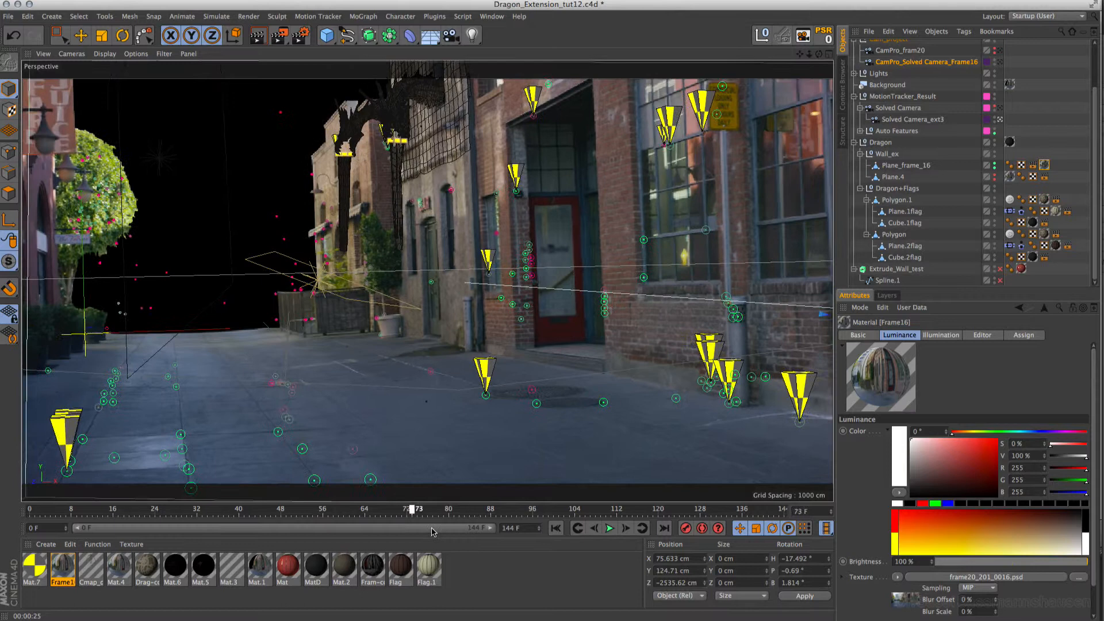
pyautogui.moveTo(413, 509); pyautogui.dragTo(433, 508)
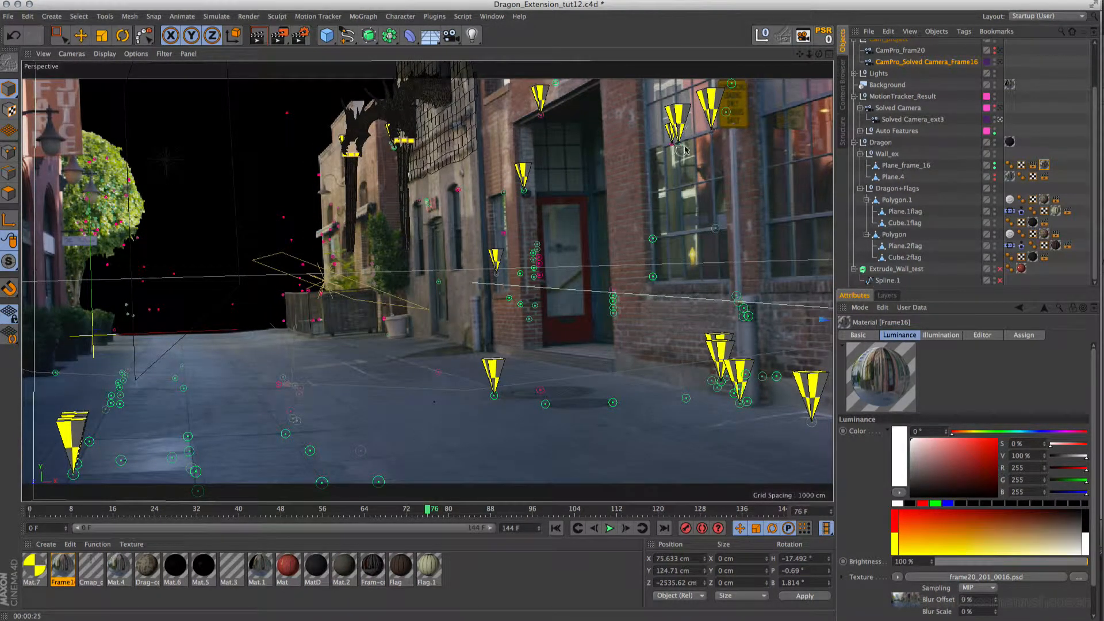
pyautogui.moveTo(427, 509); pyautogui.dragTo(440, 509)
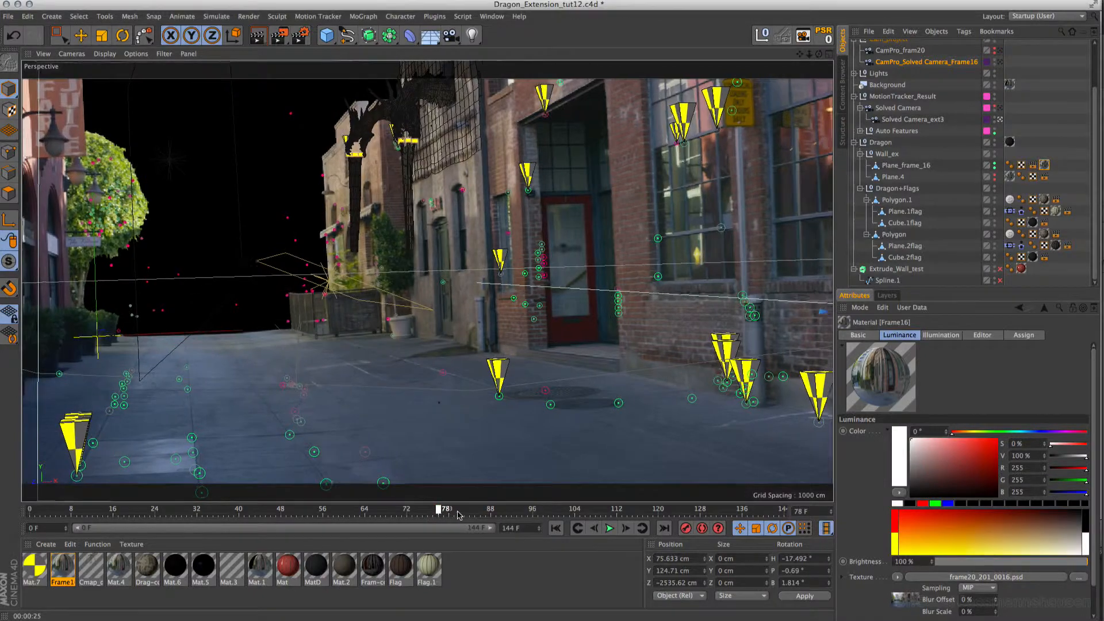
pyautogui.moveTo(443, 509); pyautogui.dragTo(559, 509)
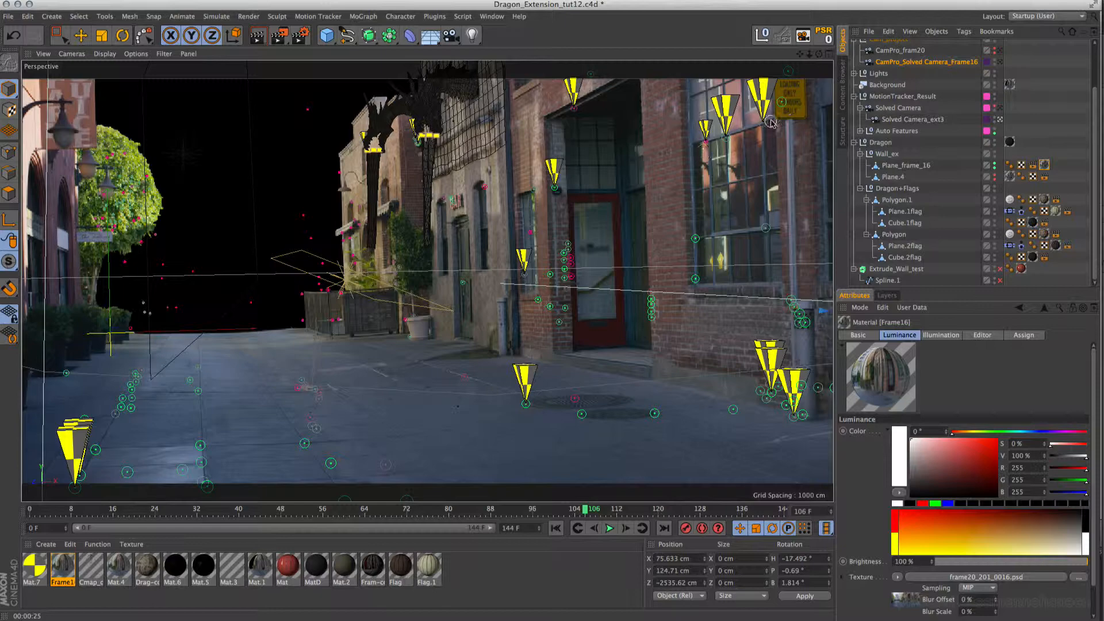
pyautogui.moveTo(649, 436)
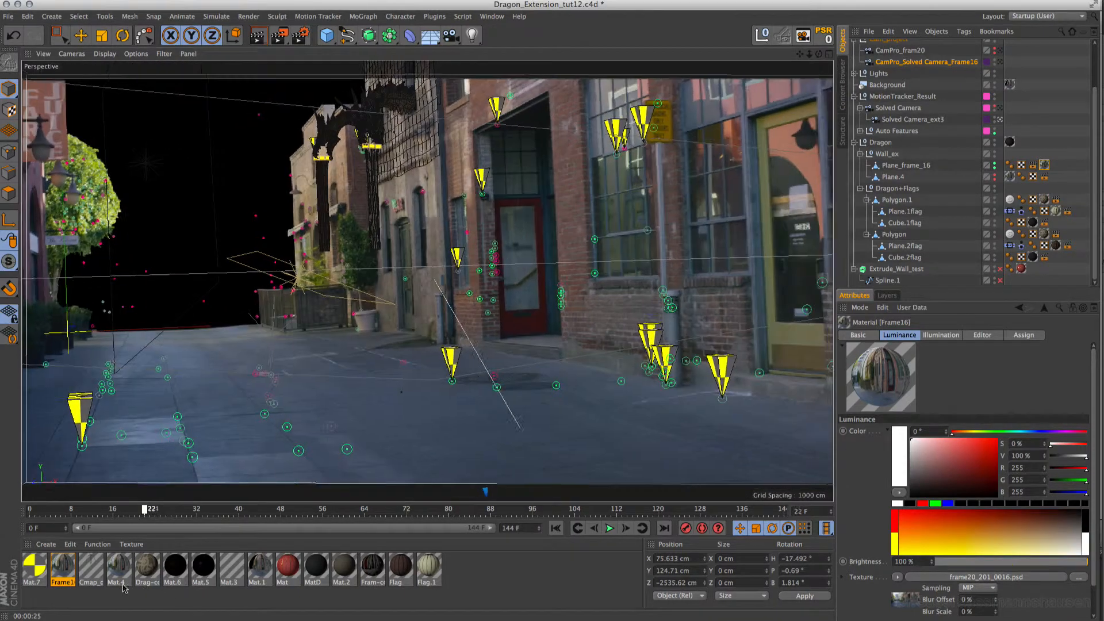
pyautogui.click(609, 528)
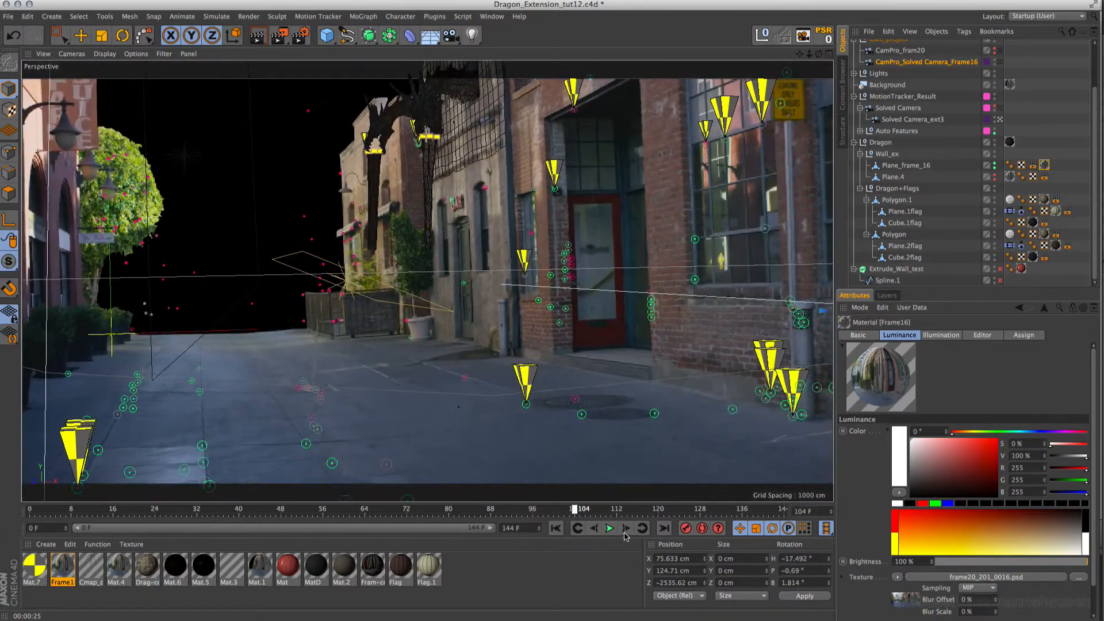
pyautogui.click(609, 528)
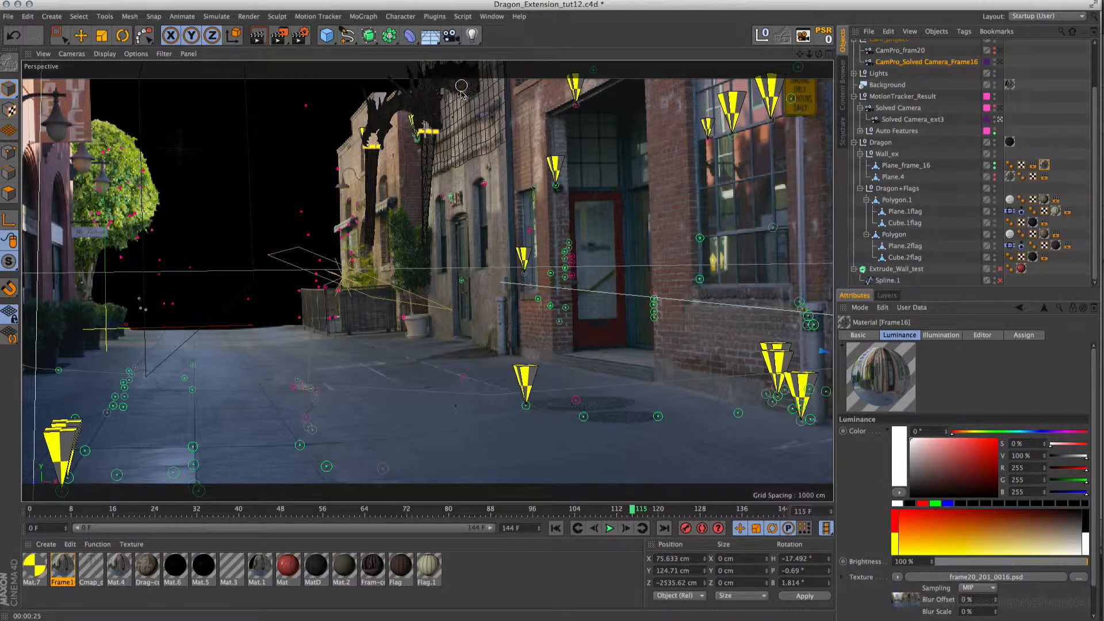
pyautogui.moveTo(502, 135)
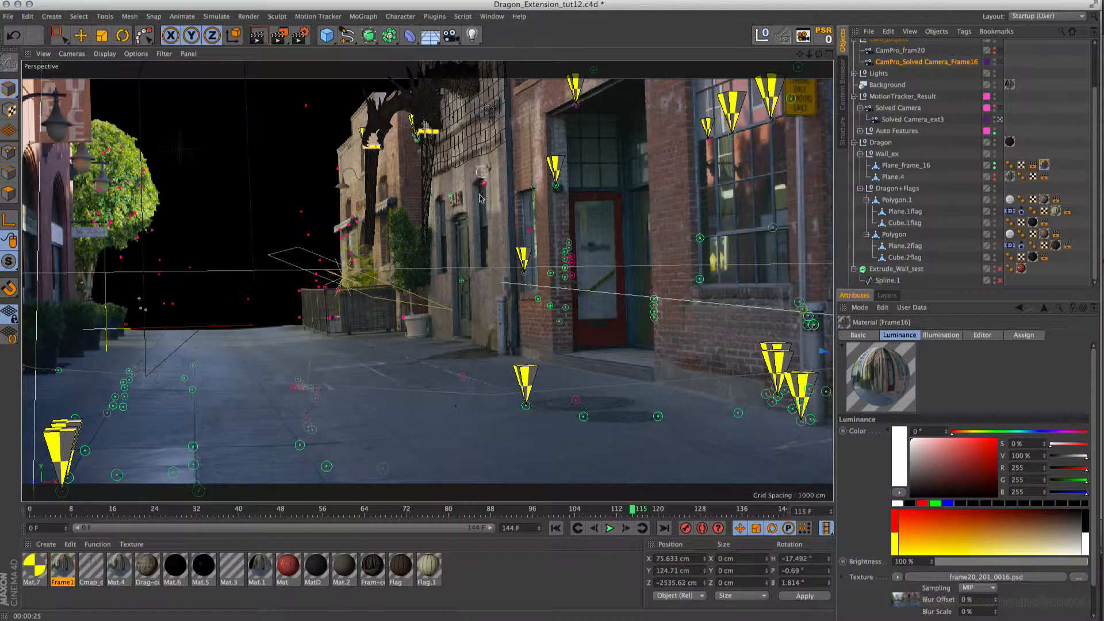
# Step: Scrub back and forth across frames to compare marker positions over the footage
pyautogui.moveTo(641, 508); pyautogui.dragTo(539, 508)
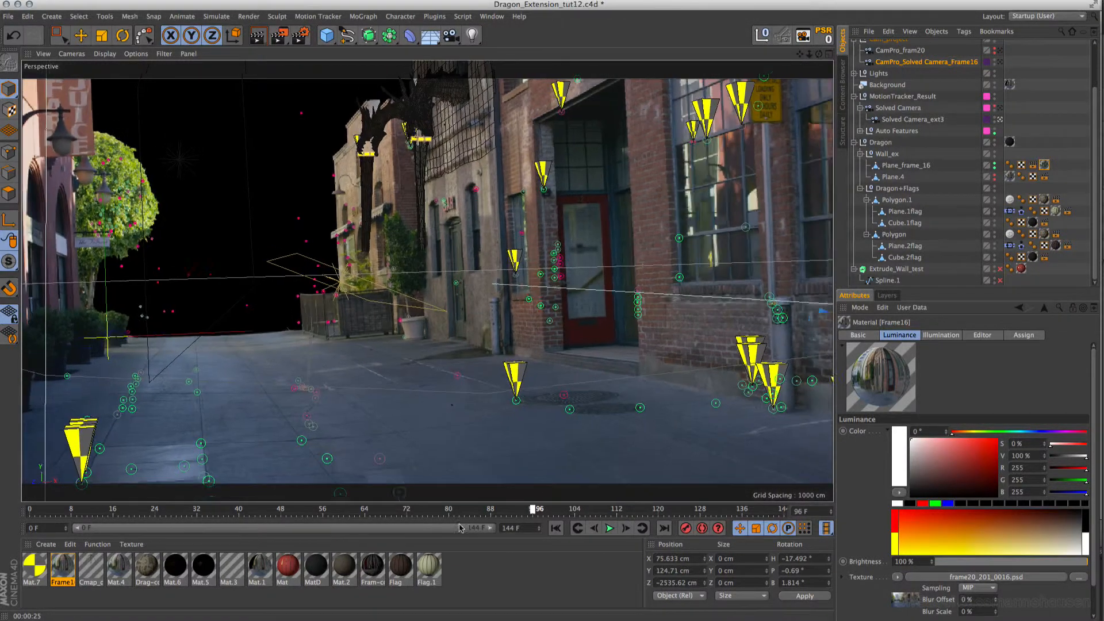
pyautogui.moveTo(540, 508); pyautogui.dragTo(370, 509)
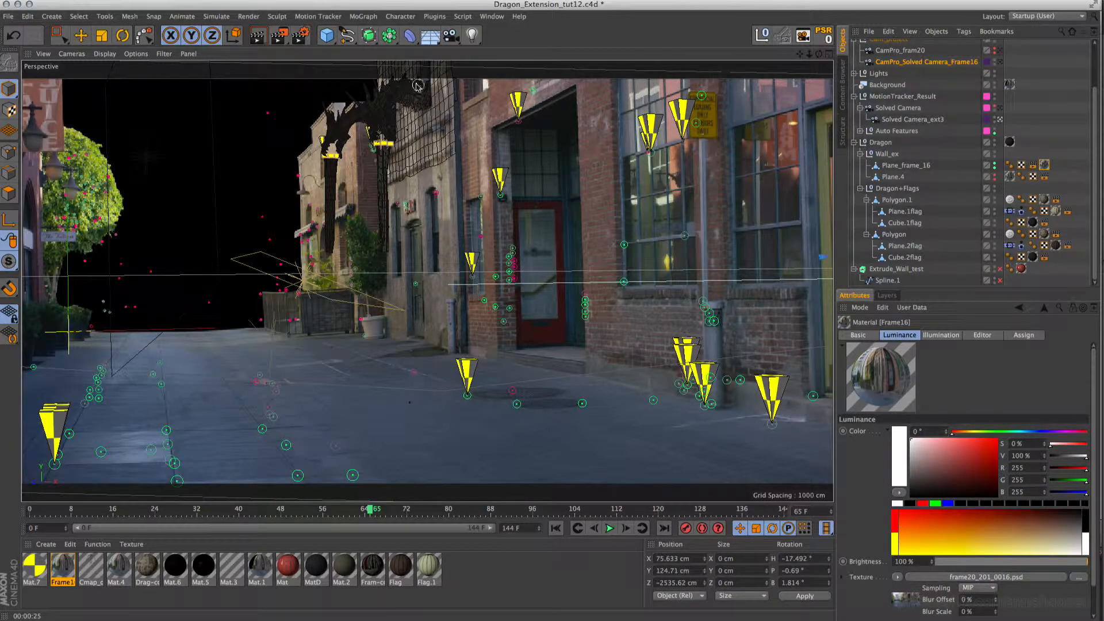
pyautogui.moveTo(431, 127)
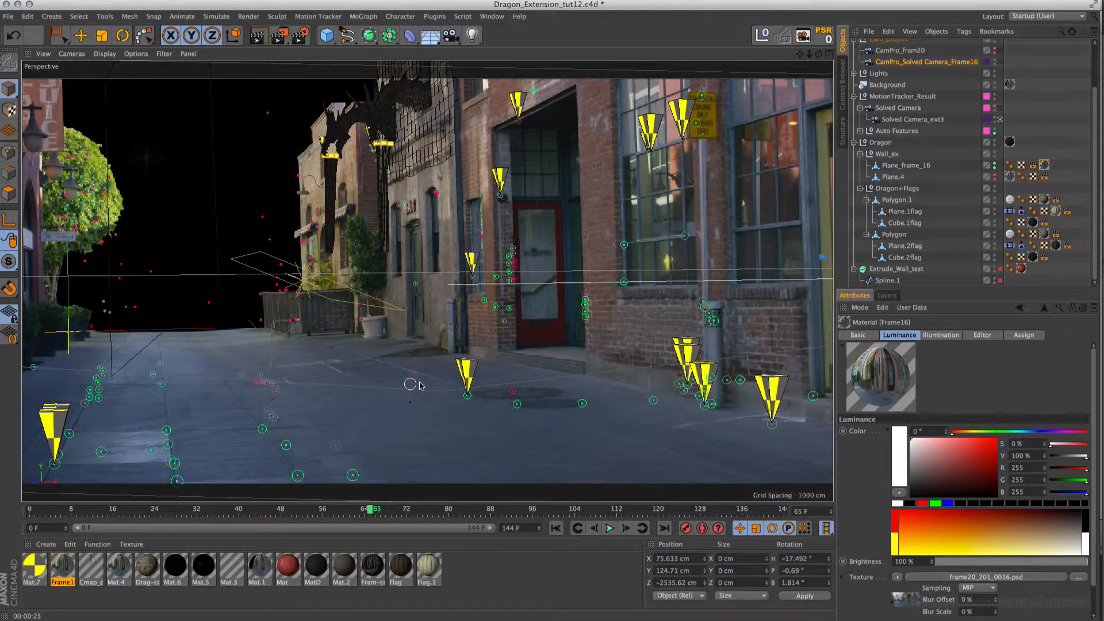
pyautogui.moveTo(449, 247)
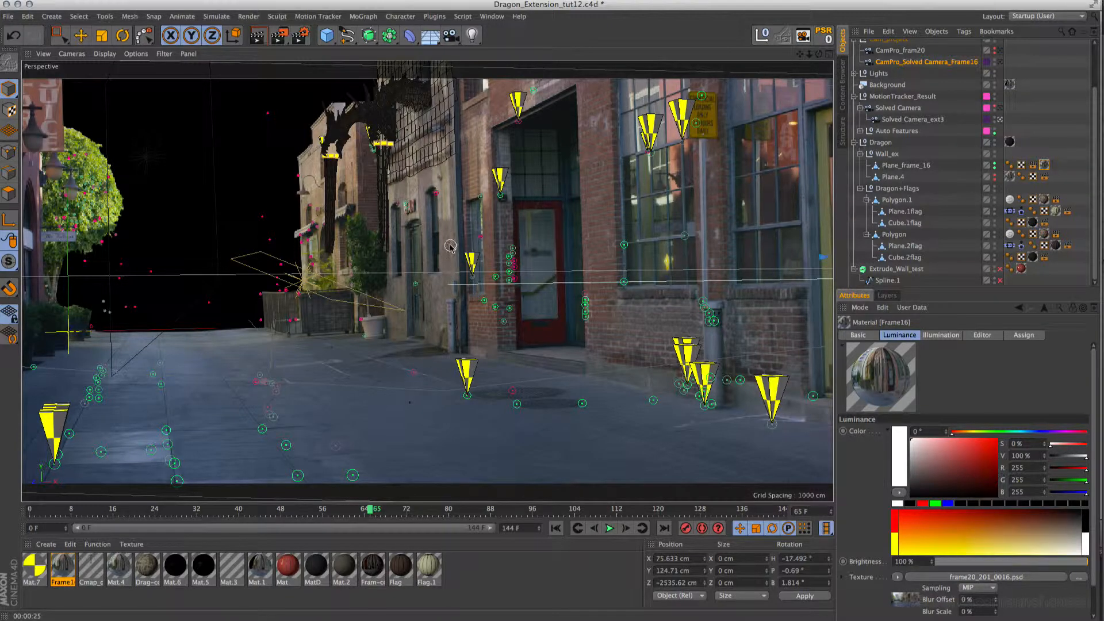
pyautogui.moveTo(458, 244)
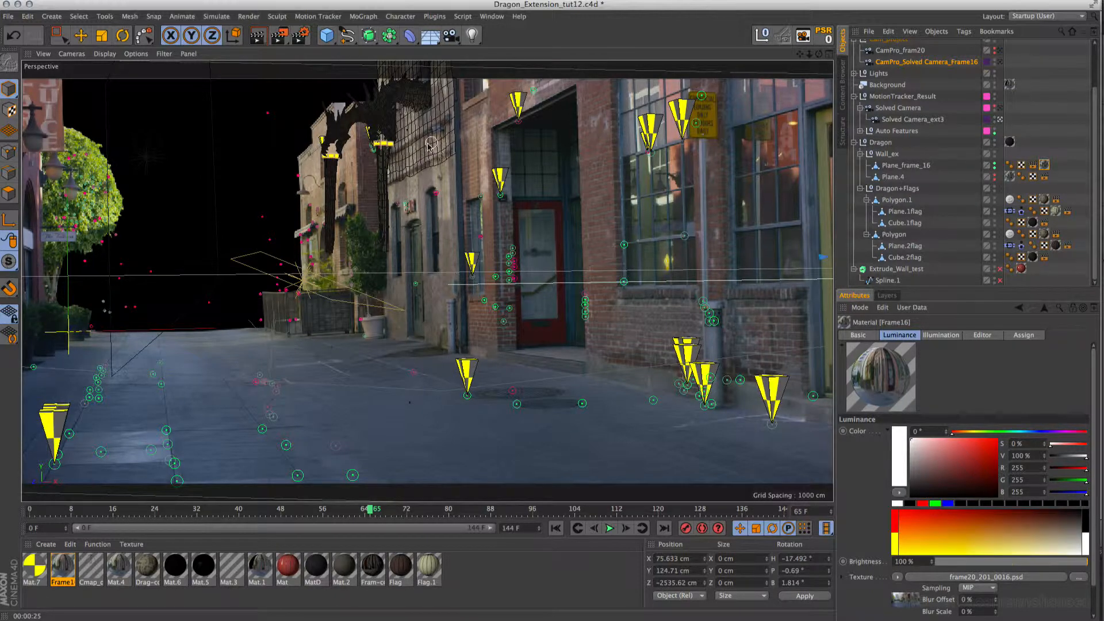
pyautogui.moveTo(443, 134)
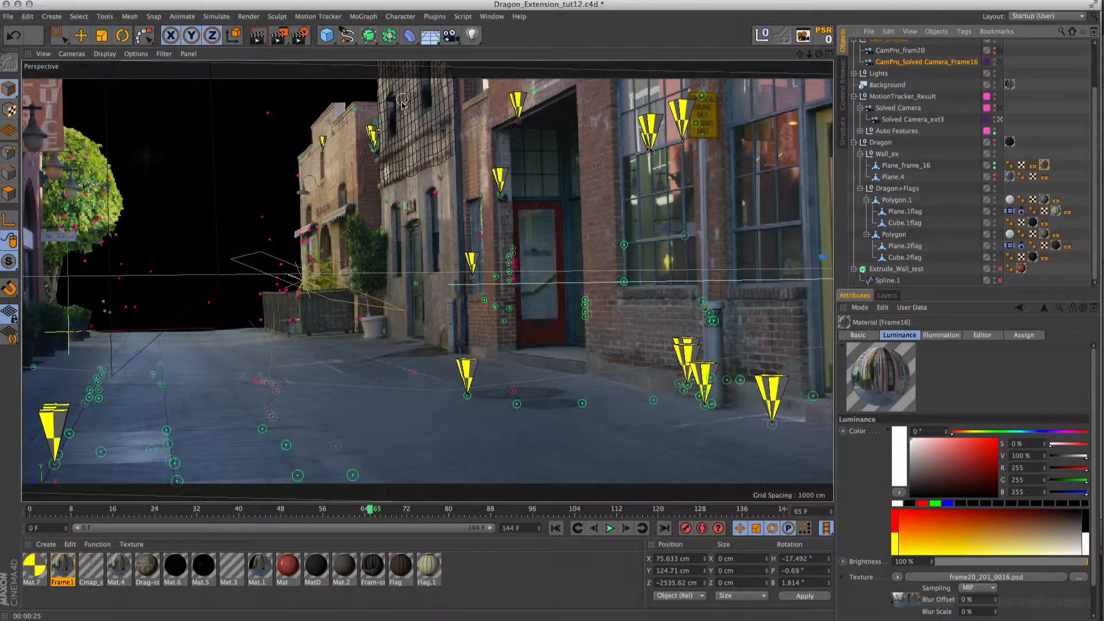
pyautogui.click(375, 509)
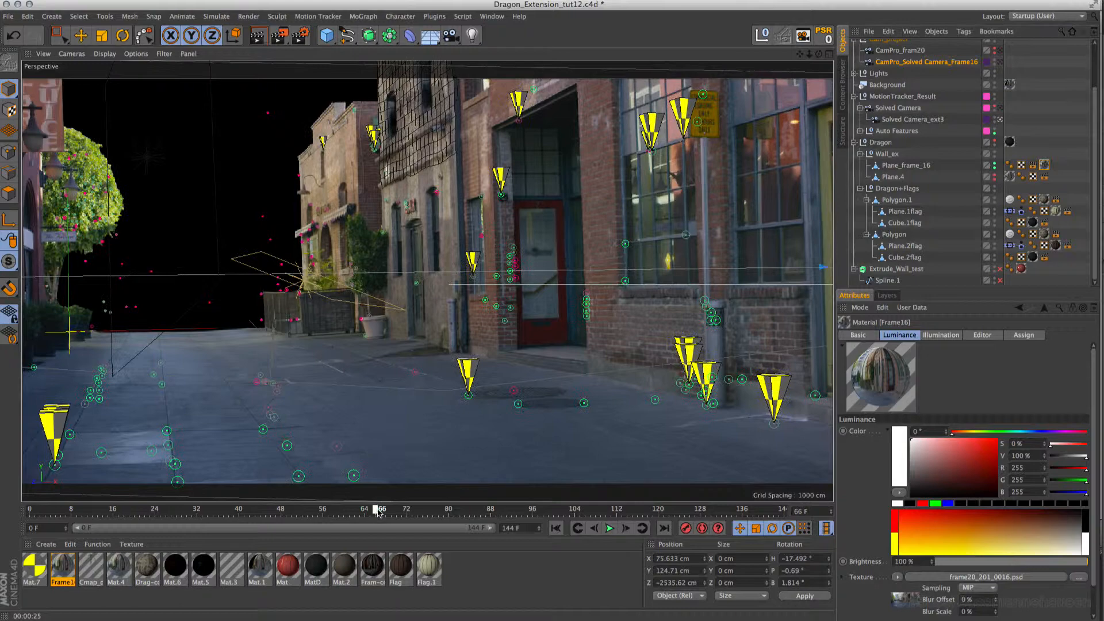
pyautogui.moveTo(378, 509); pyautogui.dragTo(316, 509)
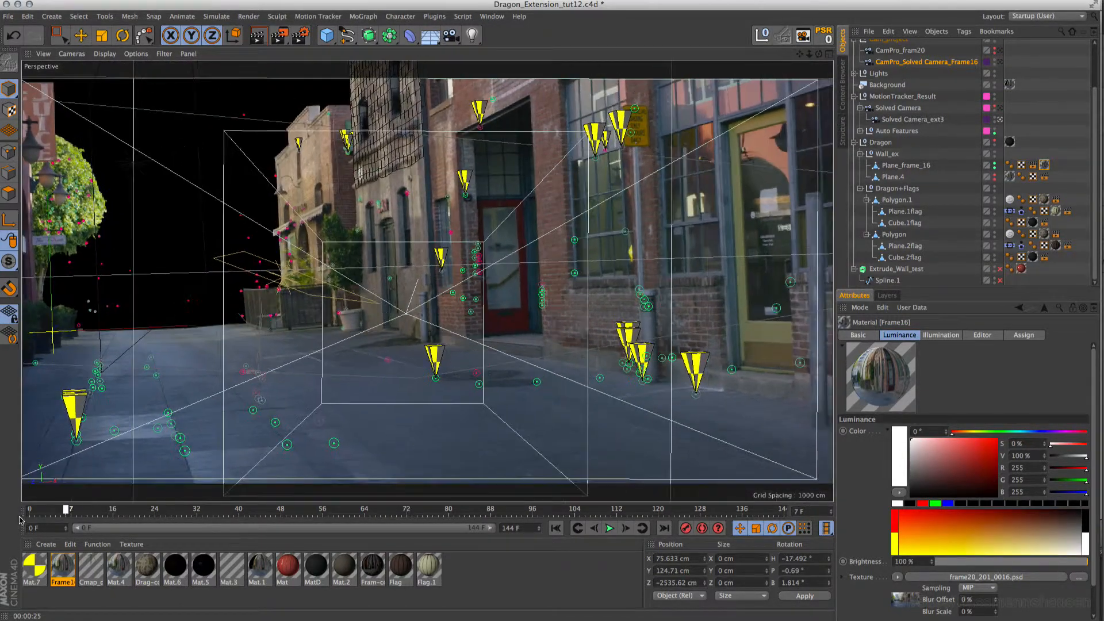
pyautogui.moveTo(69, 509); pyautogui.dragTo(325, 509)
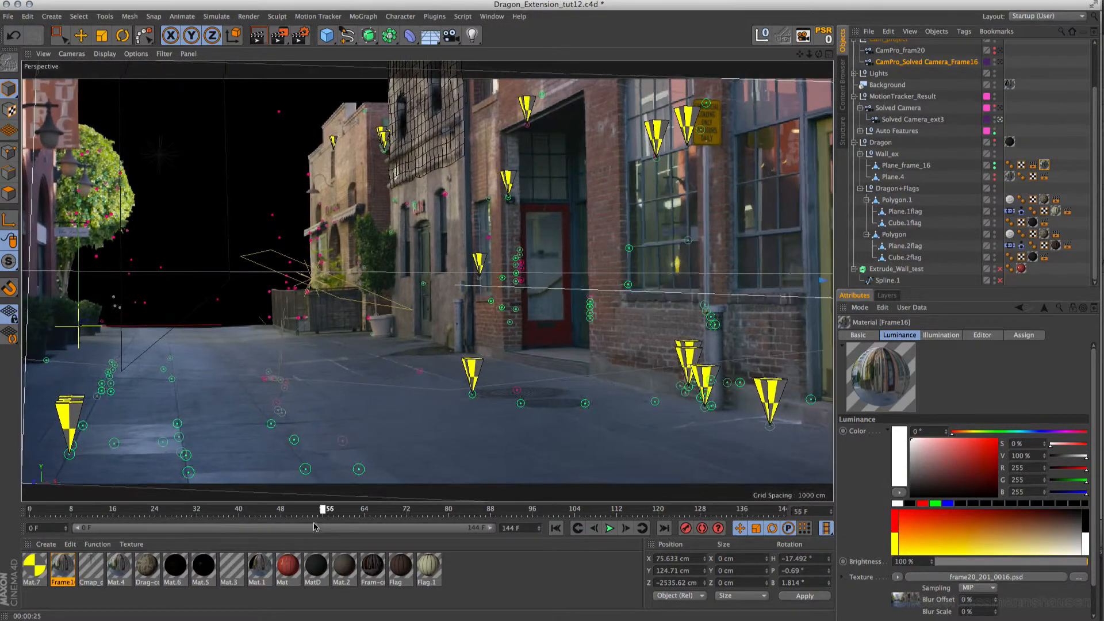
pyautogui.moveTo(323, 508); pyautogui.dragTo(380, 509)
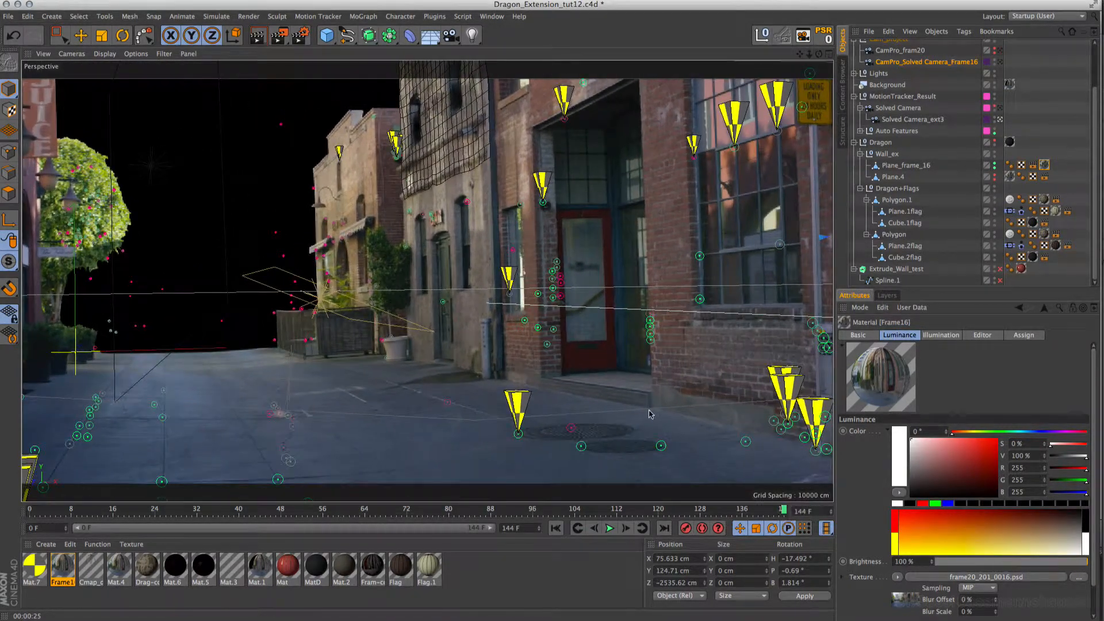
pyautogui.moveTo(451, 68)
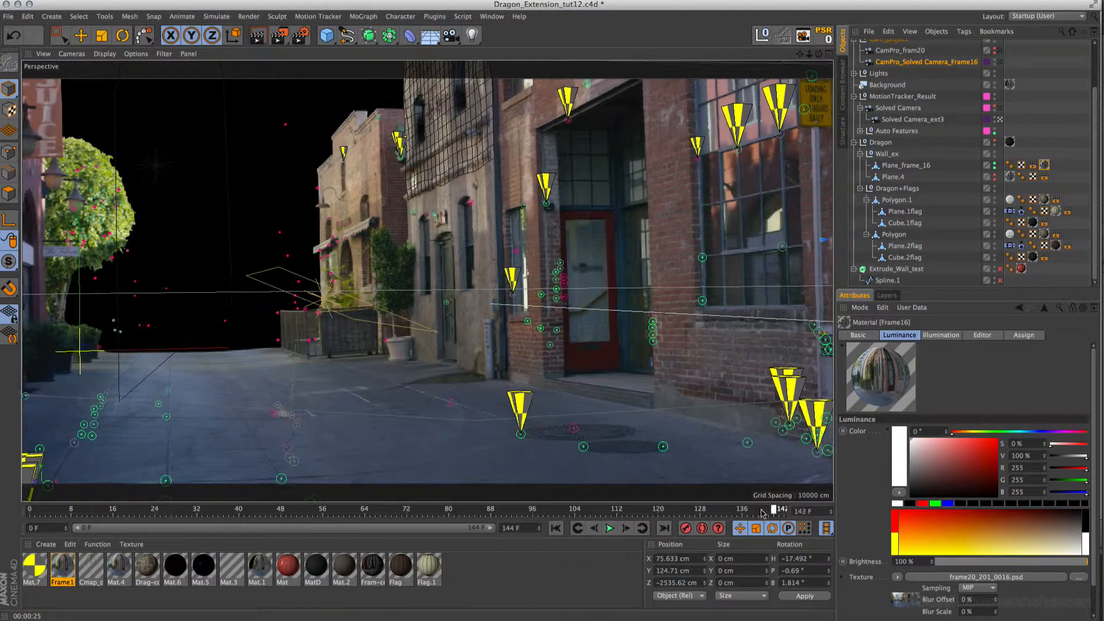
pyautogui.moveTo(775, 511); pyautogui.dragTo(296, 510)
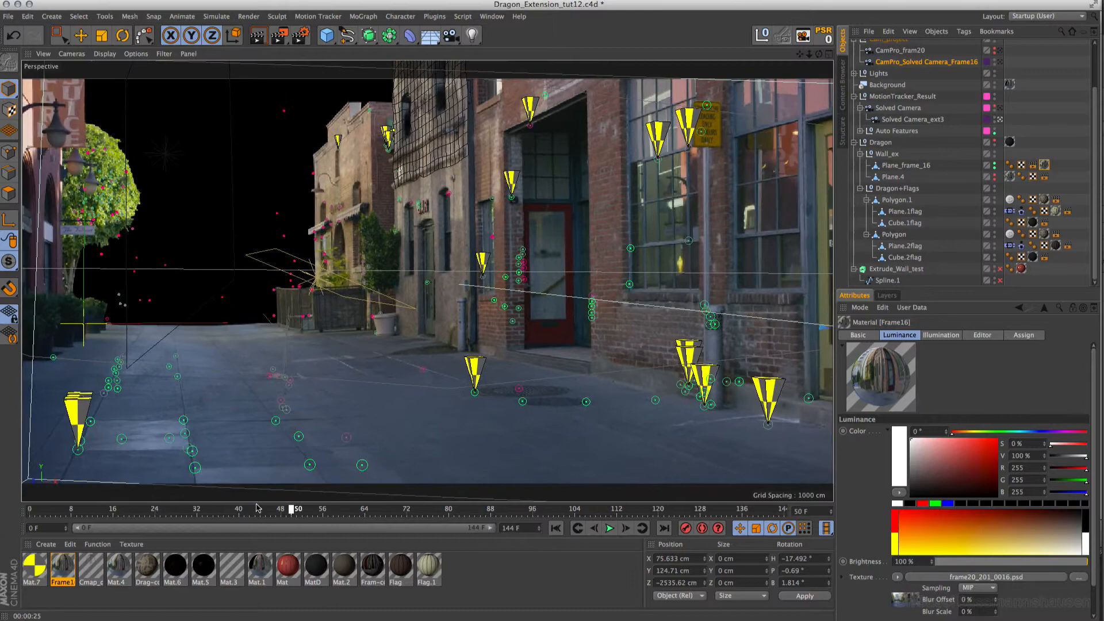
pyautogui.moveTo(297, 509); pyautogui.dragTo(117, 509)
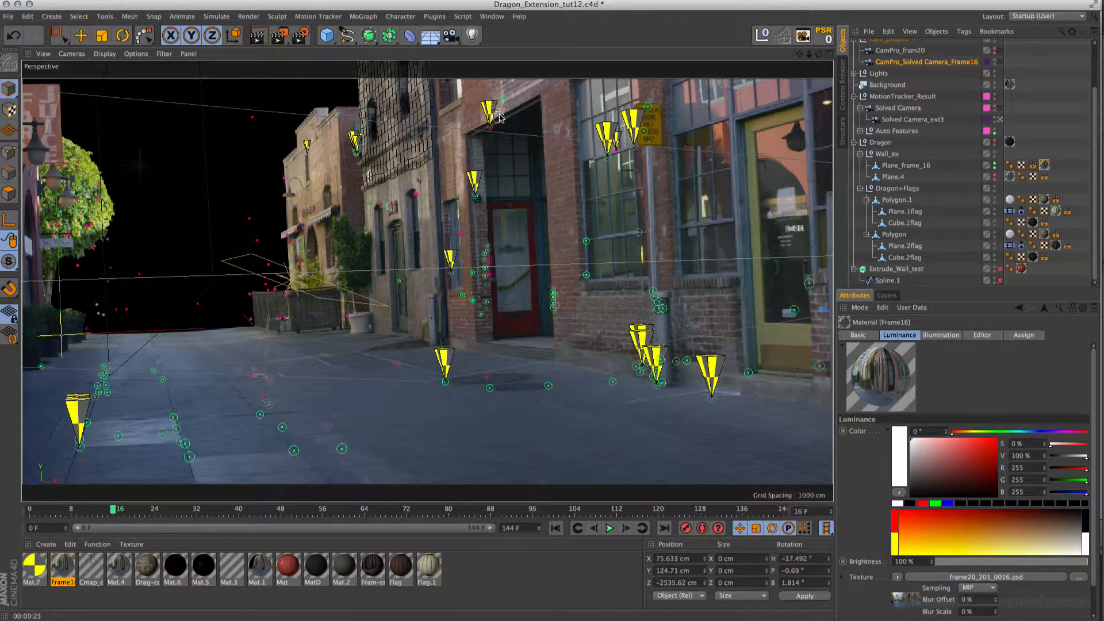
pyautogui.moveTo(430, 155)
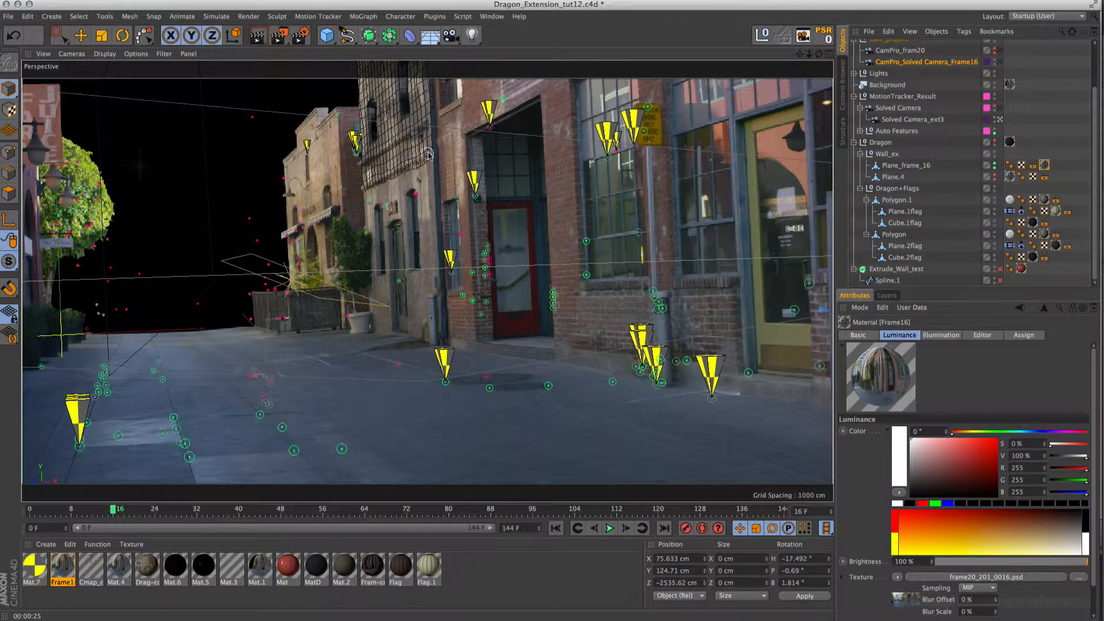
pyautogui.moveTo(421, 129)
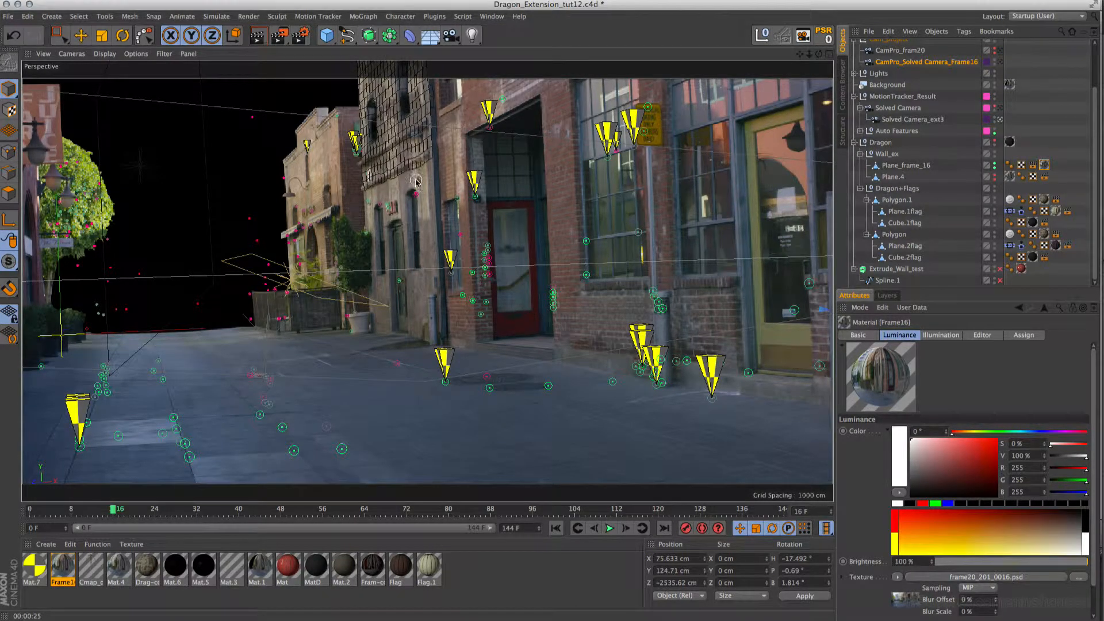
pyautogui.moveTo(429, 85)
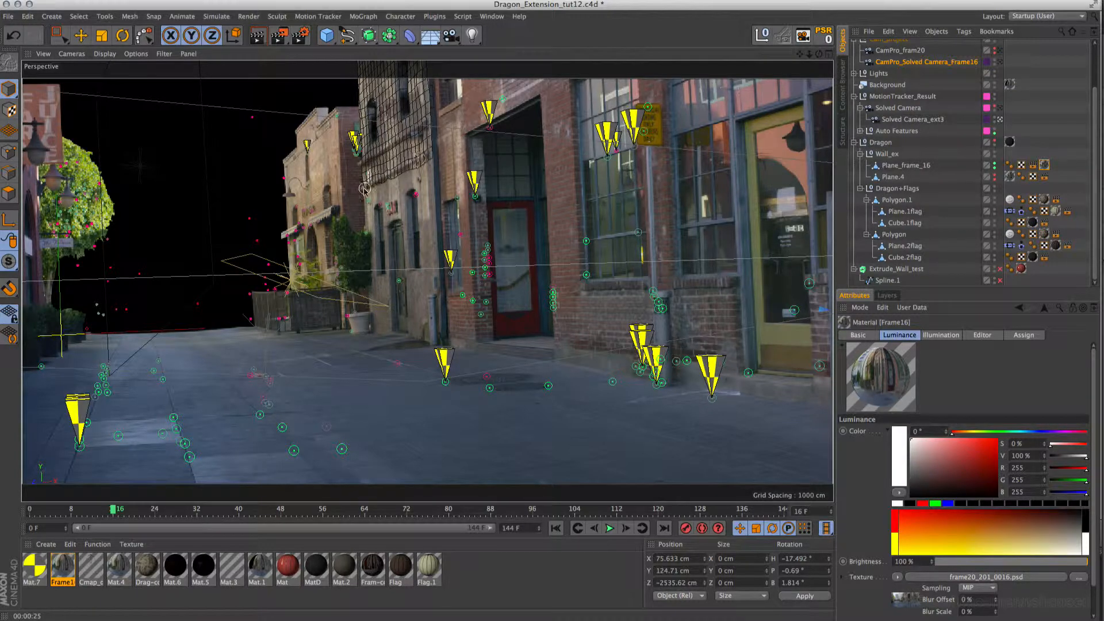
pyautogui.moveTo(359, 81)
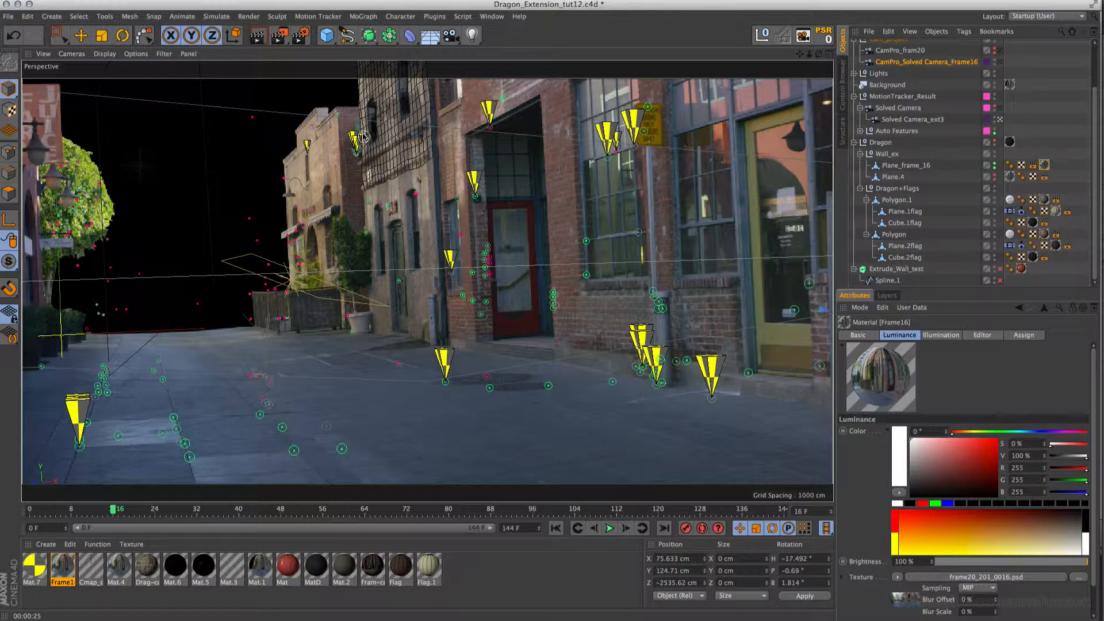
pyautogui.moveTo(361, 199)
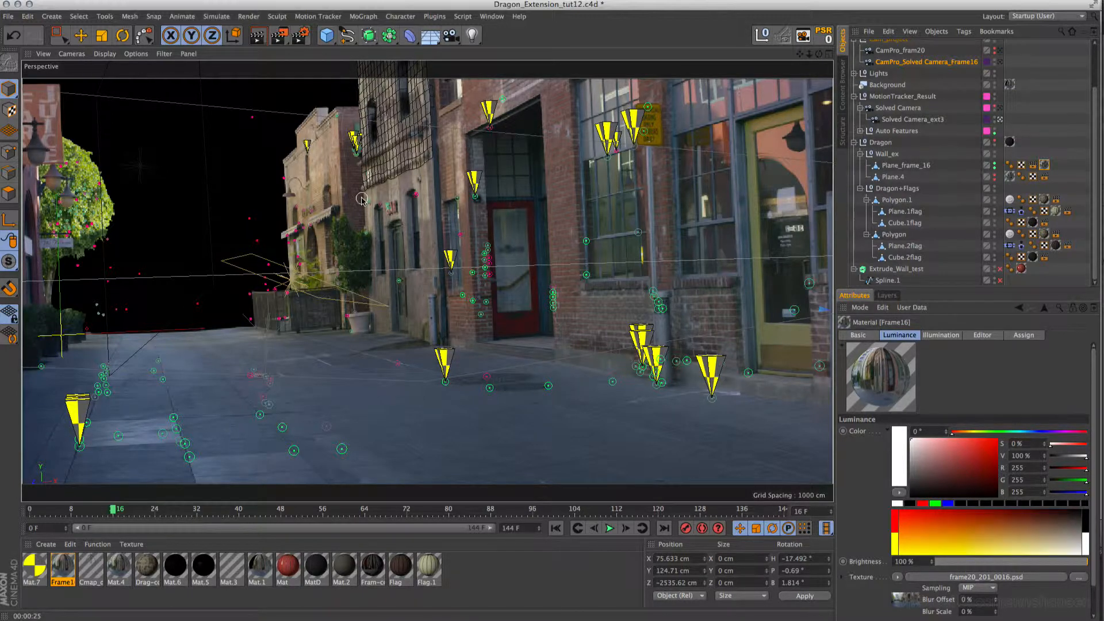
pyautogui.moveTo(365, 239)
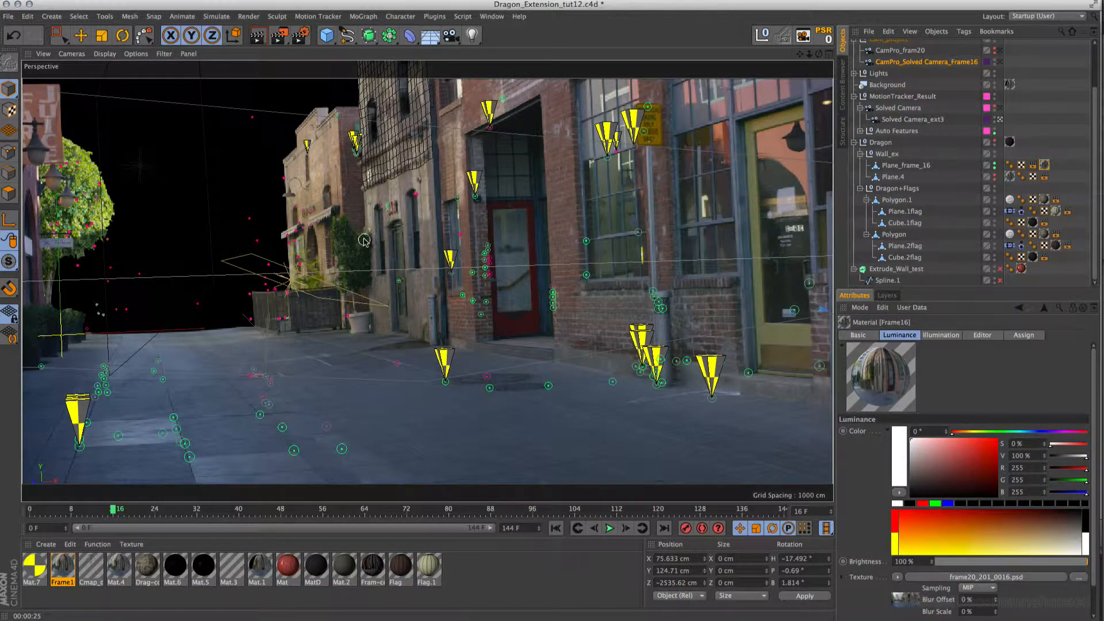
pyautogui.moveTo(365, 226)
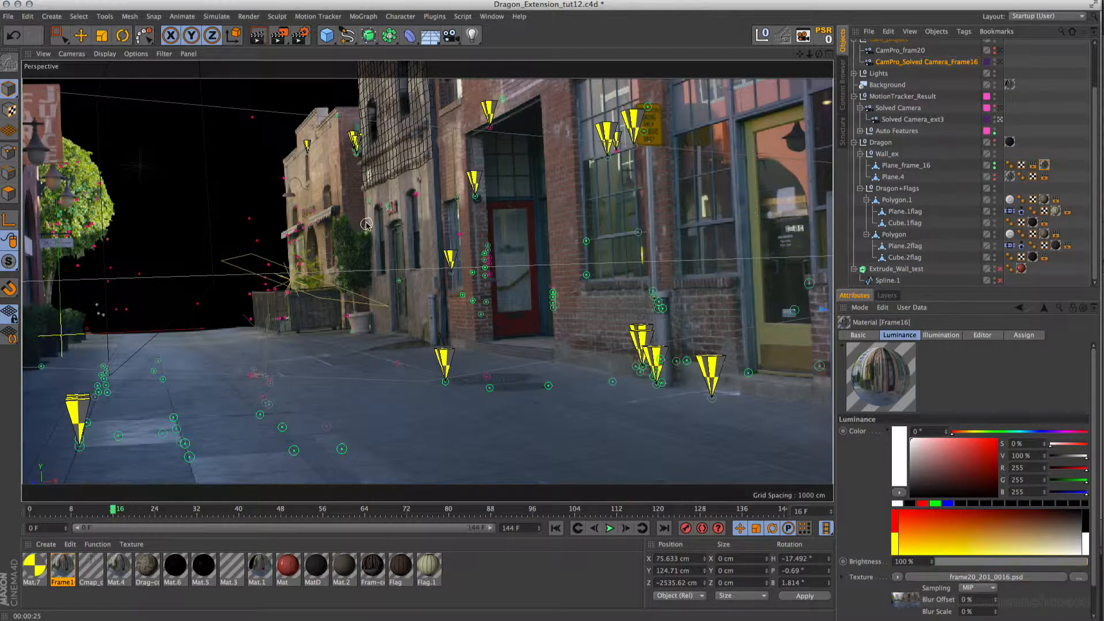
pyautogui.moveTo(115, 481)
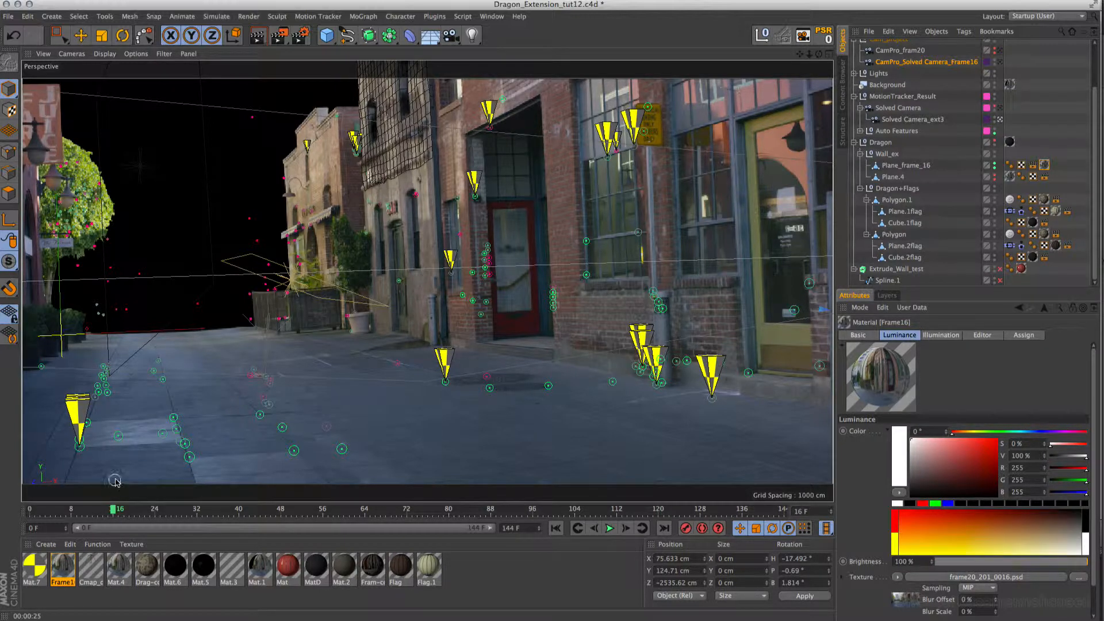
pyautogui.moveTo(155, 349)
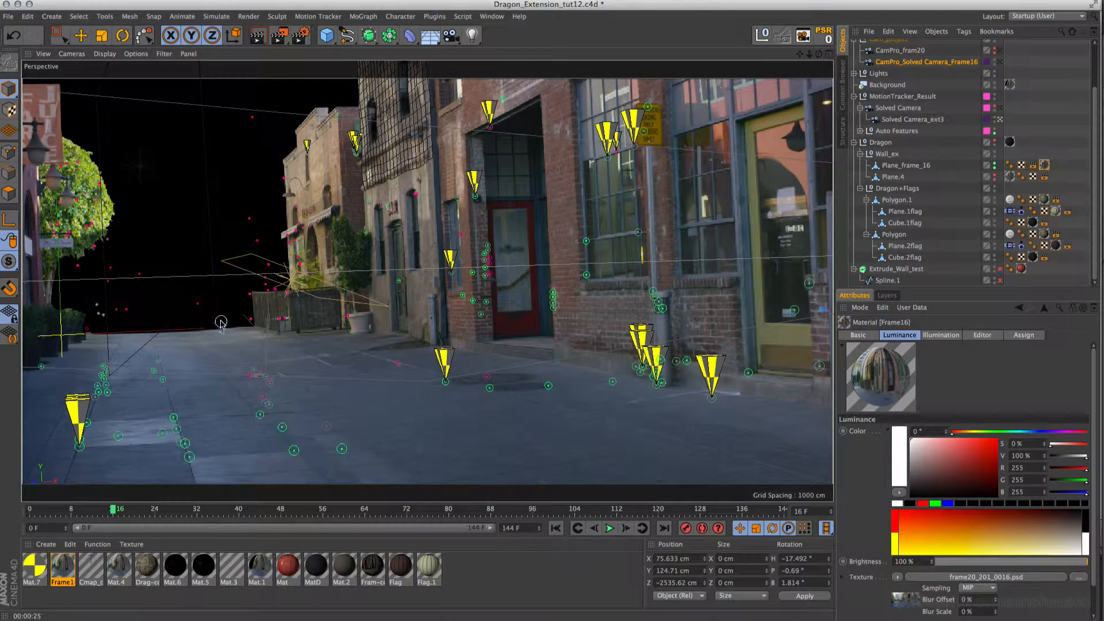
pyautogui.moveTo(505, 335)
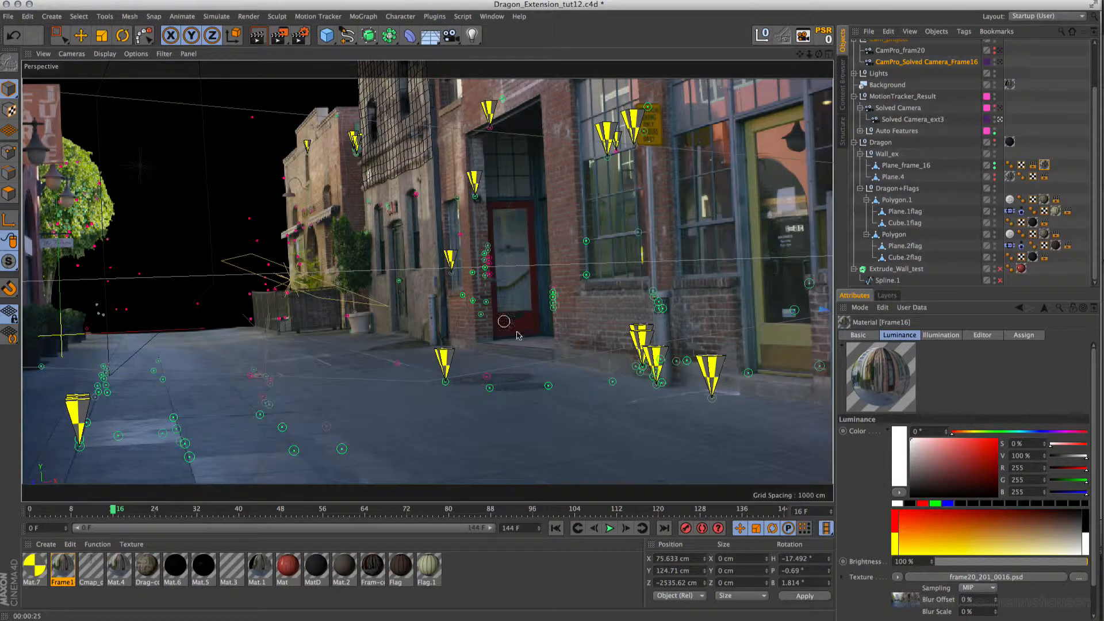
pyautogui.moveTo(662, 247)
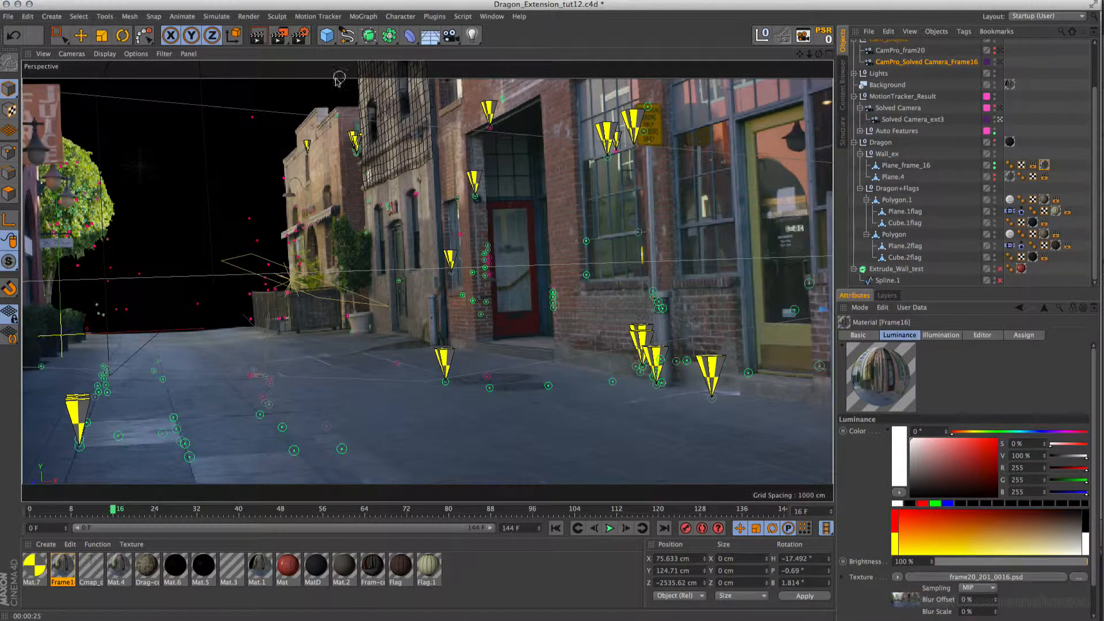
pyautogui.moveTo(420, 179)
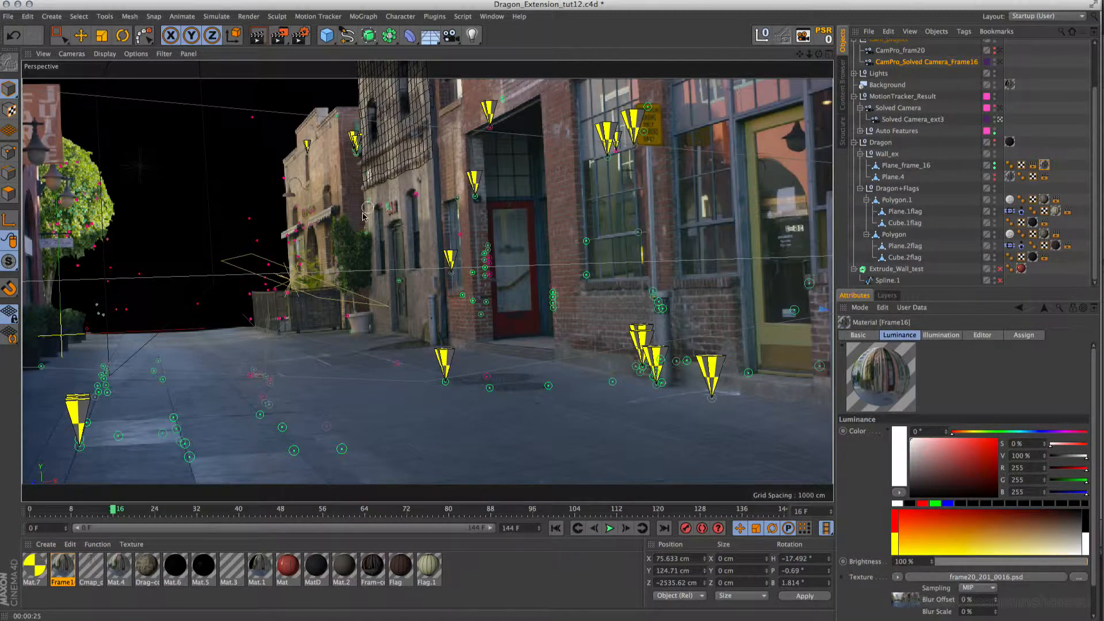
pyautogui.moveTo(362, 189)
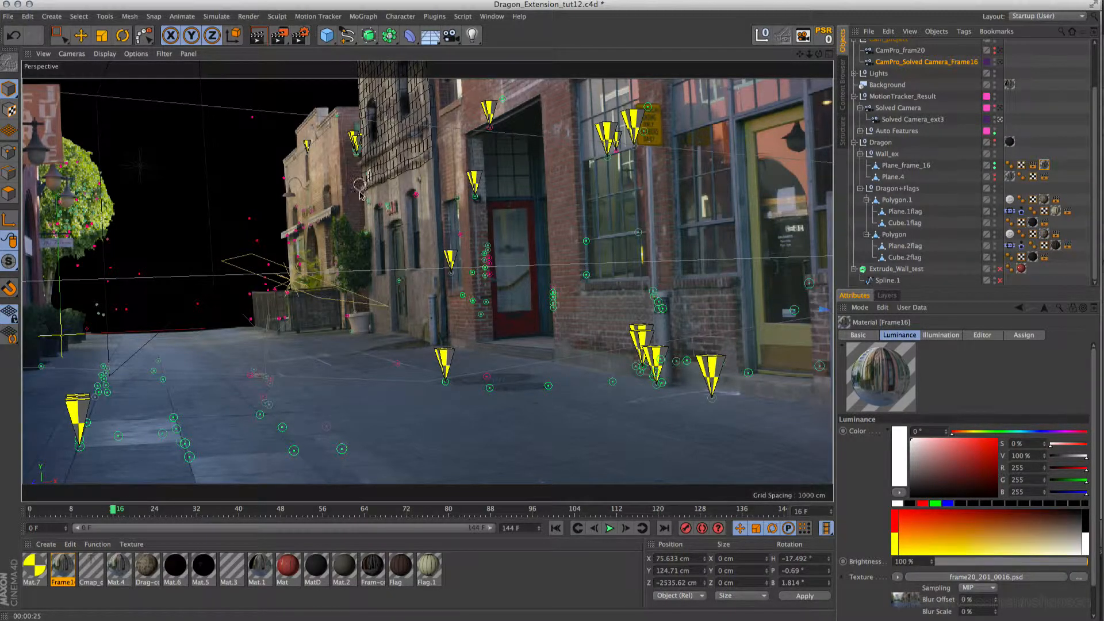
pyautogui.moveTo(387, 205)
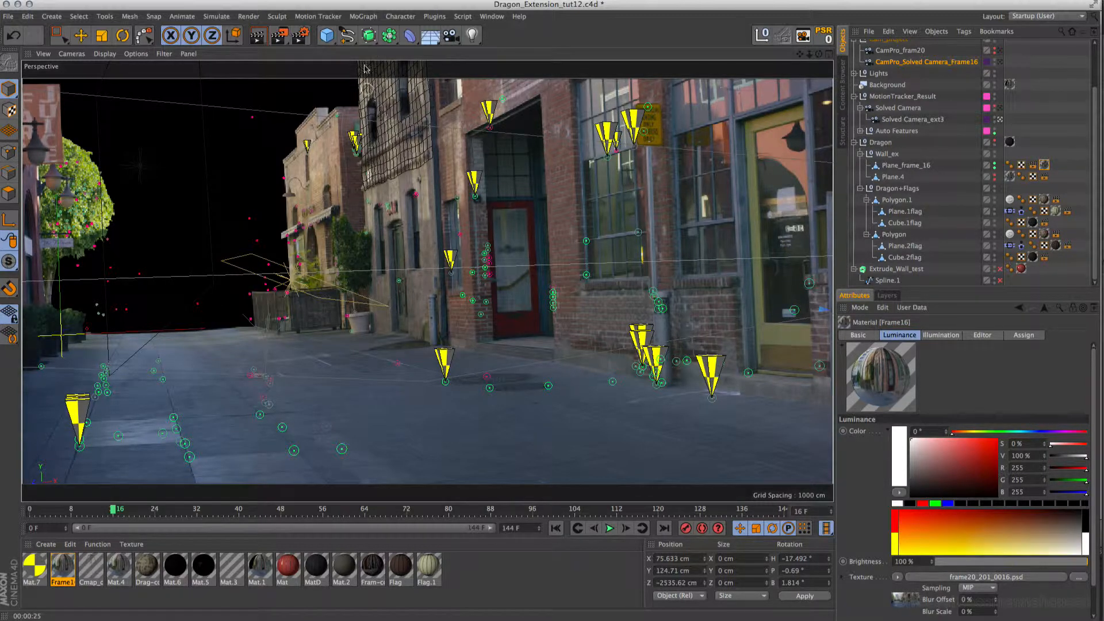
pyautogui.moveTo(372, 115)
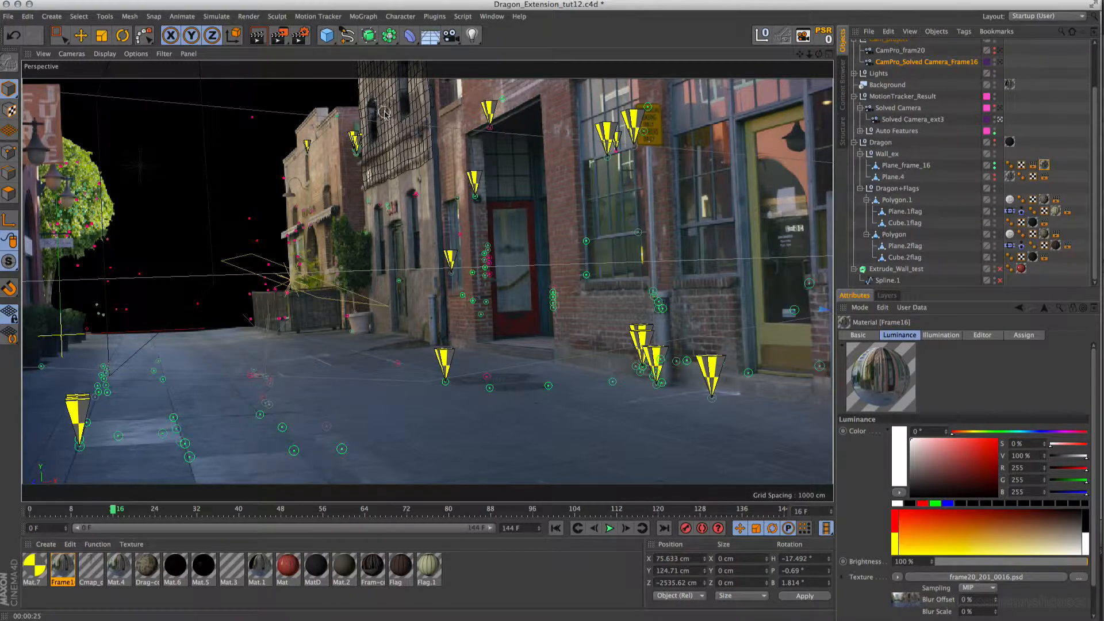
pyautogui.moveTo(377, 185)
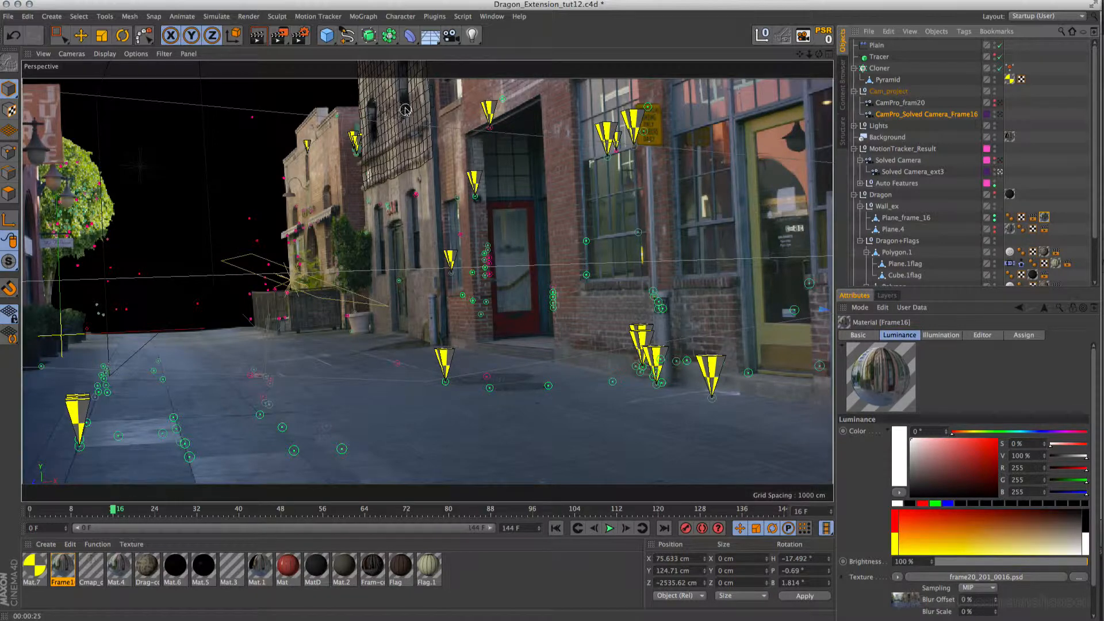
pyautogui.moveTo(407, 115)
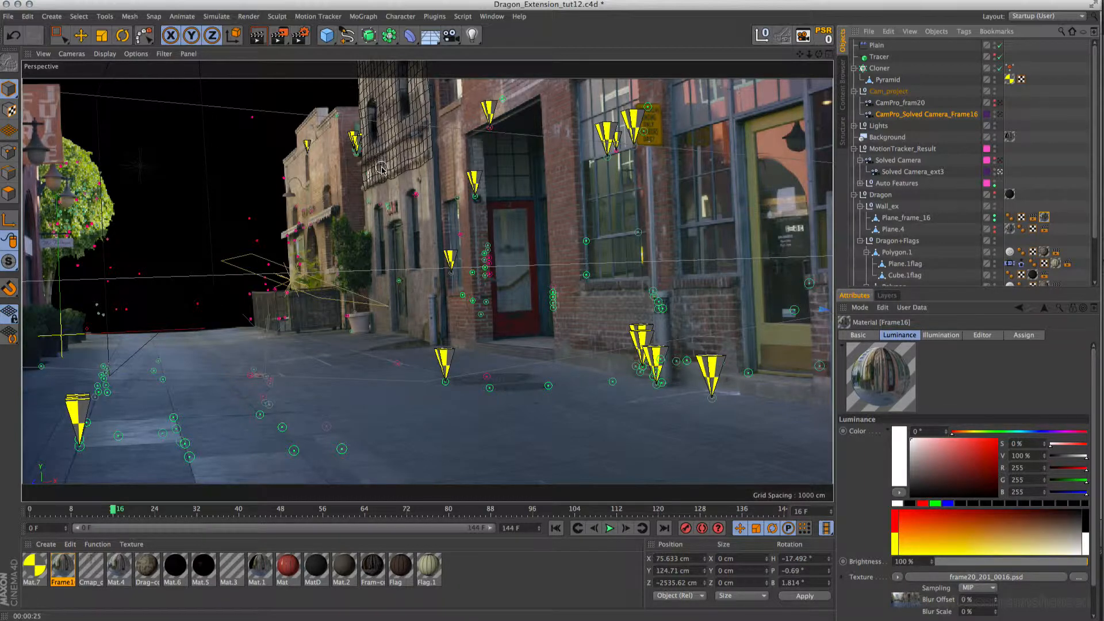
pyautogui.moveTo(370, 189)
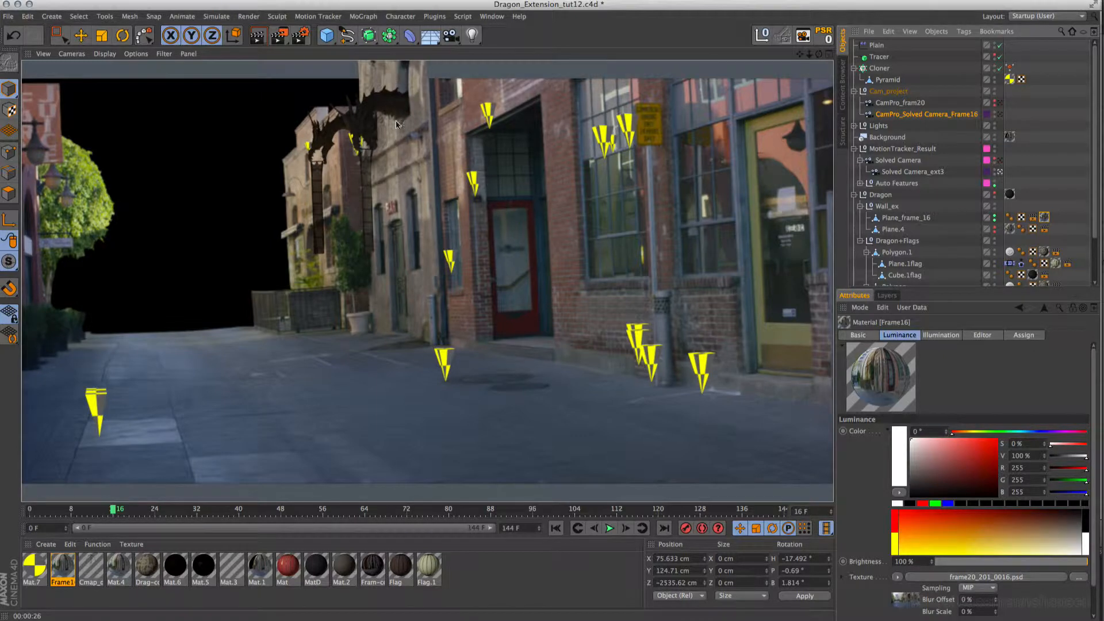
pyautogui.moveTo(382, 142)
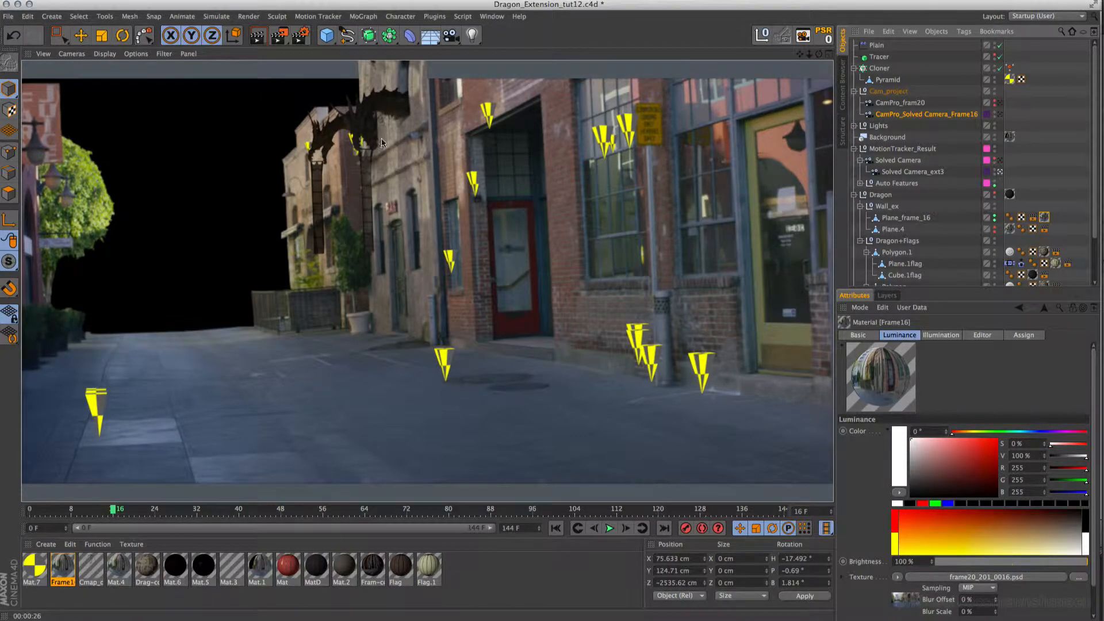
pyautogui.moveTo(407, 185)
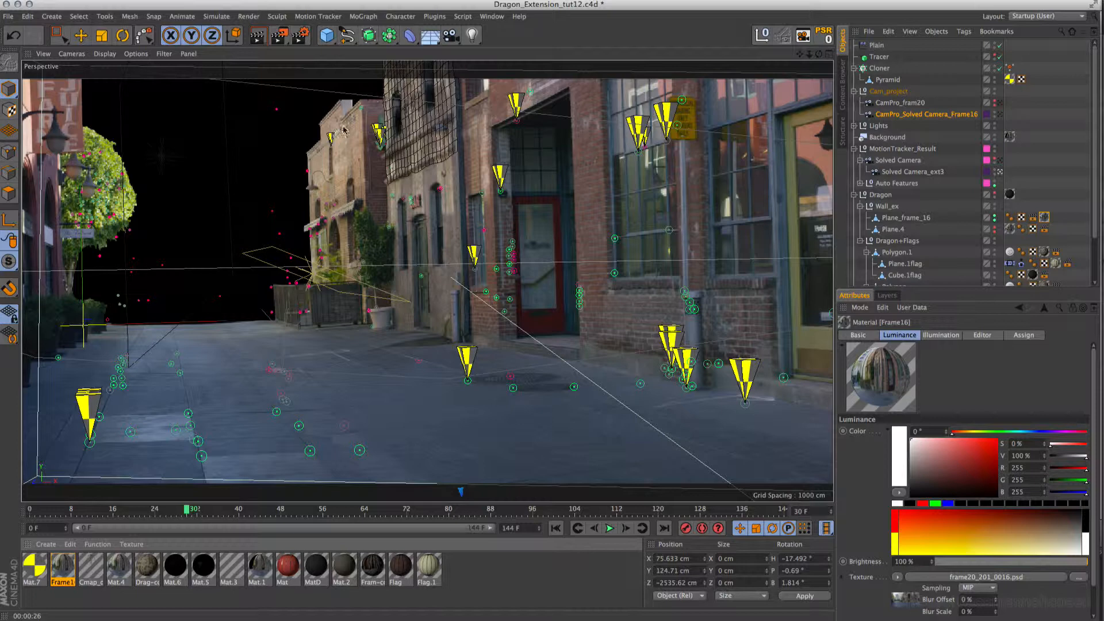
pyautogui.moveTo(402, 133)
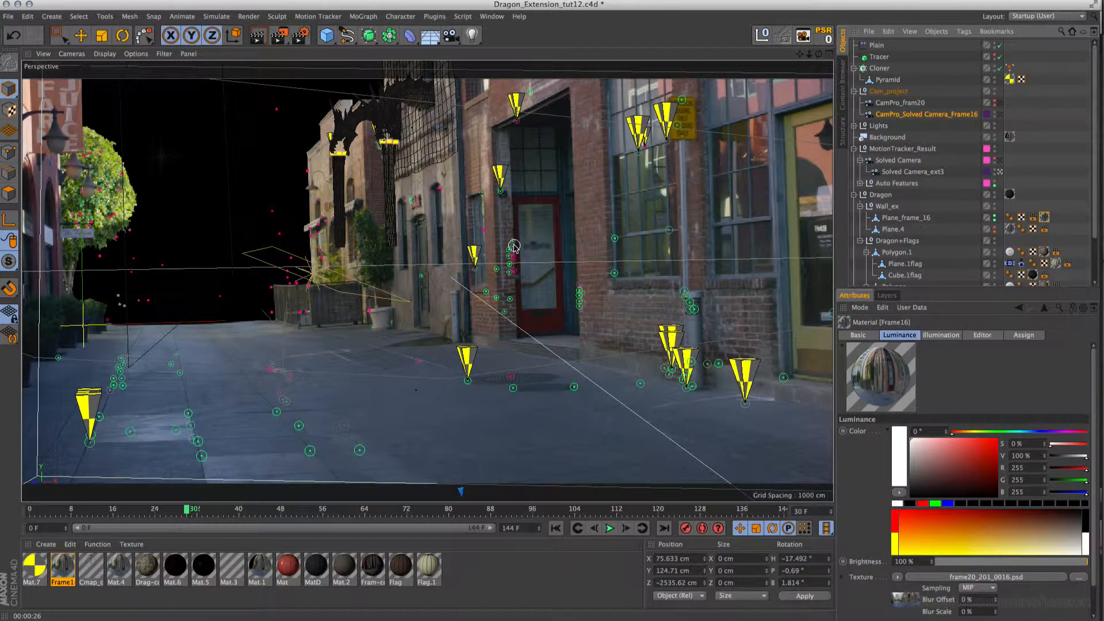
pyautogui.click(492, 16)
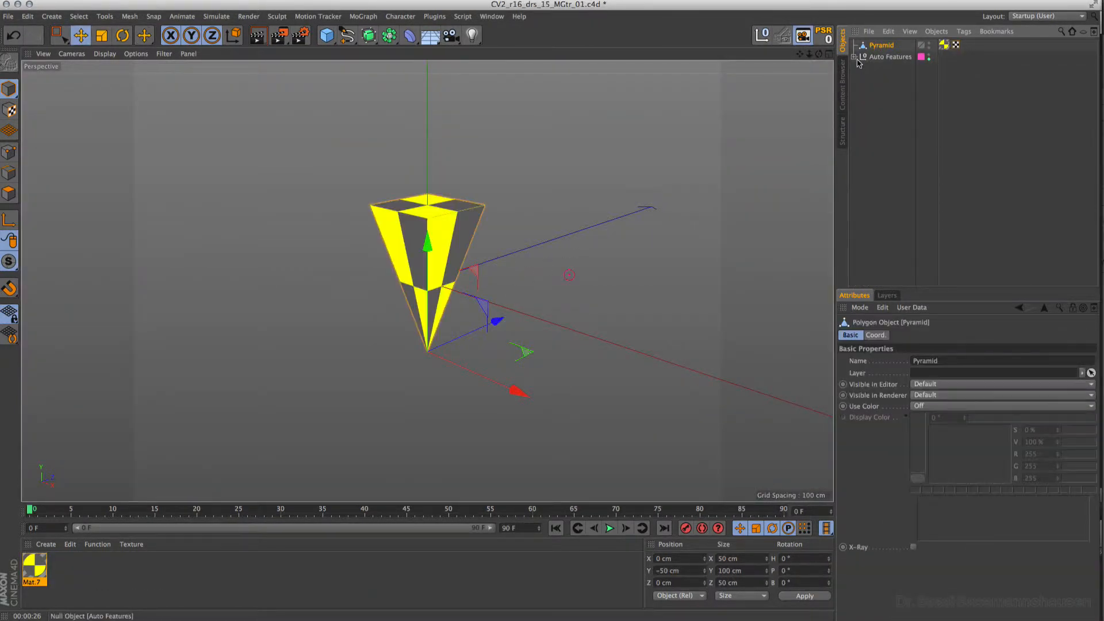
# Step: Toggle the Auto Features group open and closed, open Mat.7, and select Auto Features
pyautogui.click(856, 56)
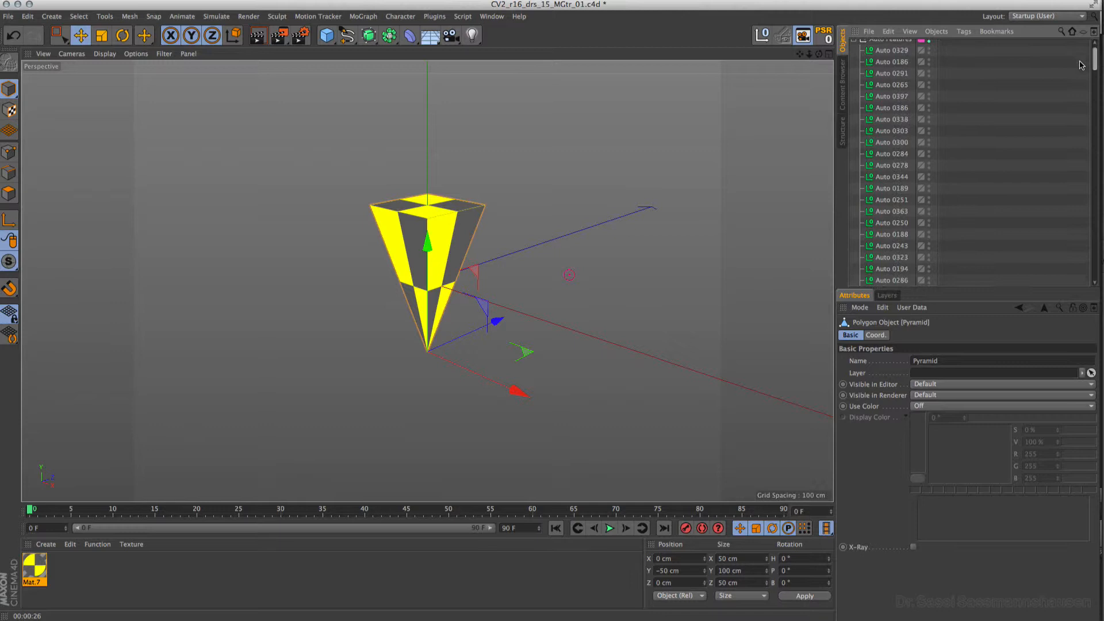
pyautogui.click(854, 57)
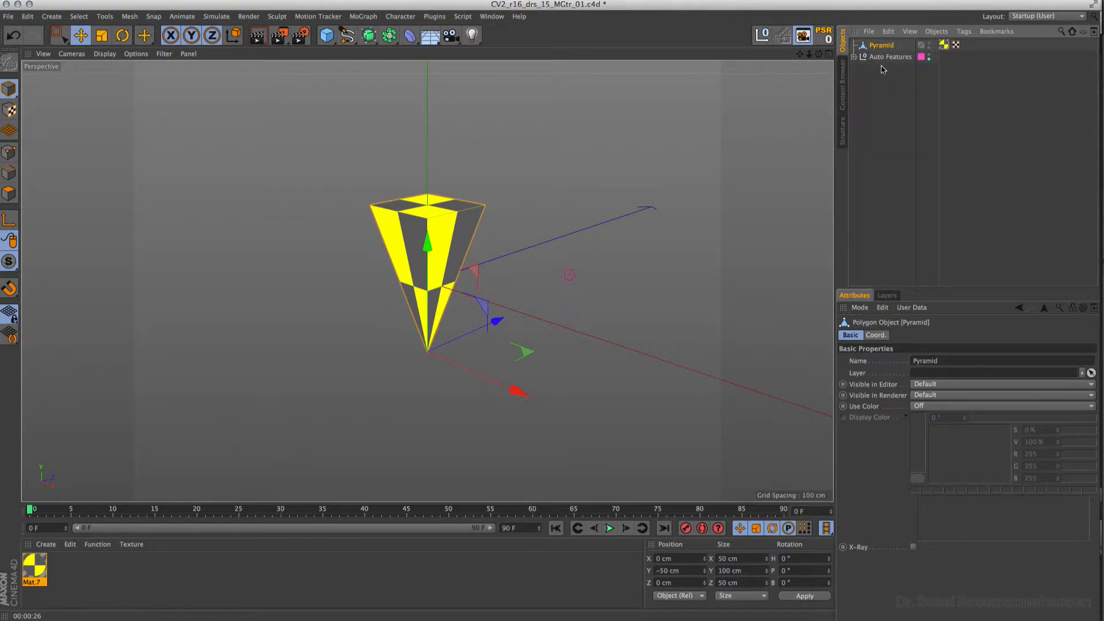
pyautogui.click(863, 57)
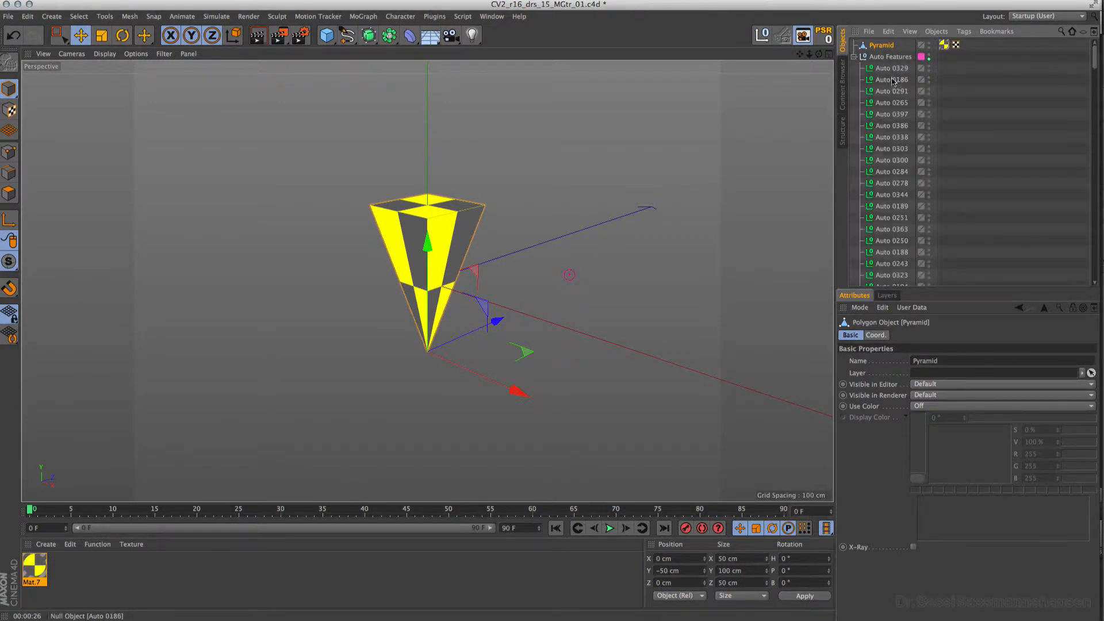
pyautogui.click(856, 56)
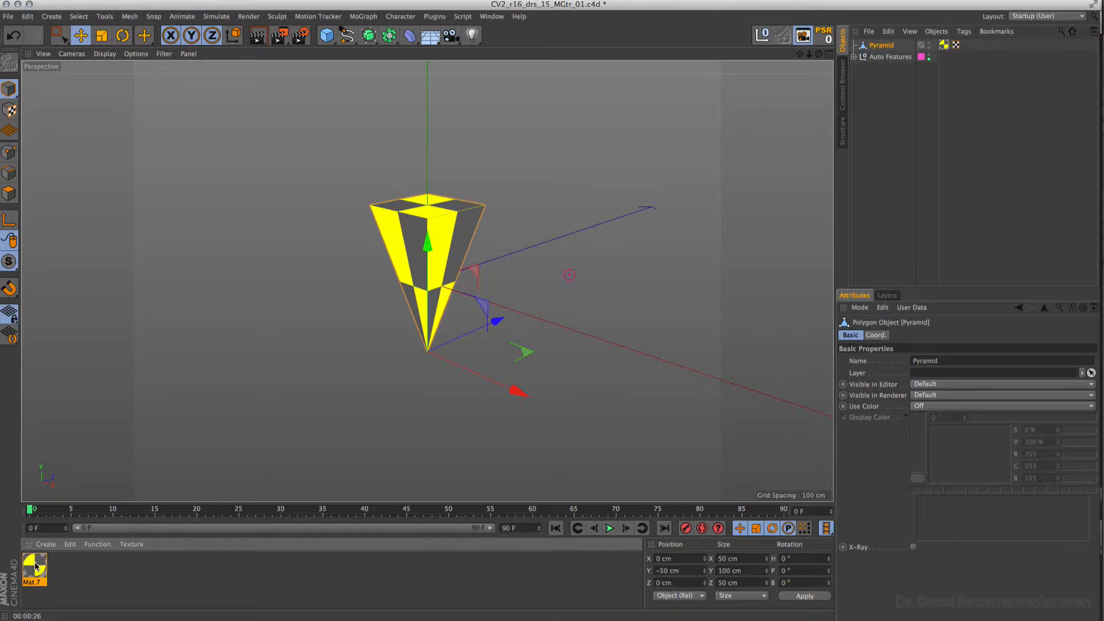
pyautogui.doubleClick(34, 569)
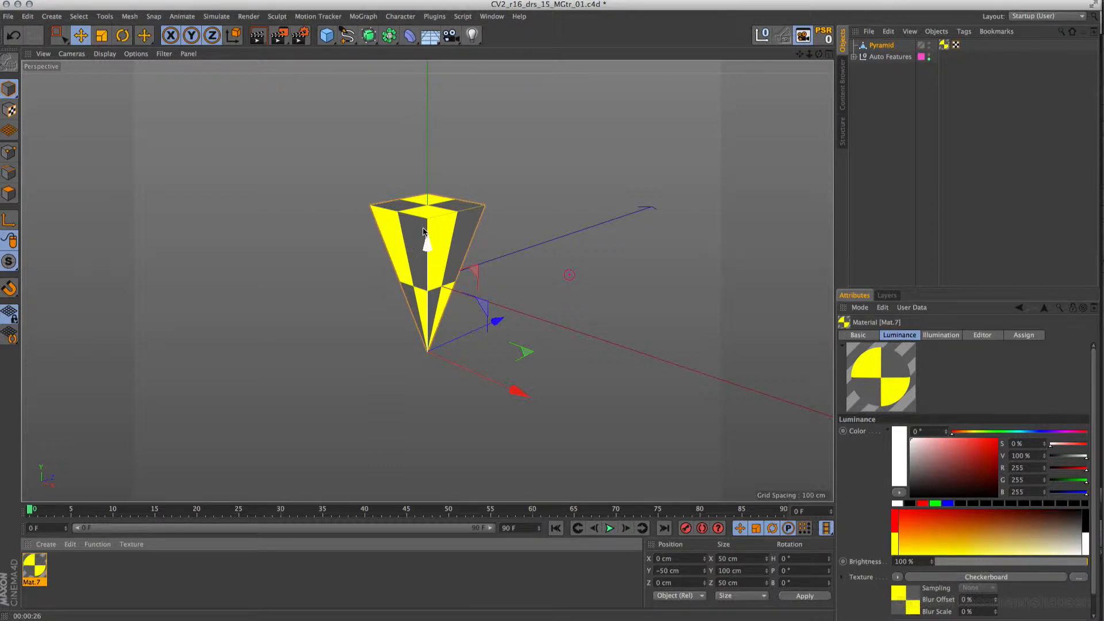
pyautogui.click(857, 57)
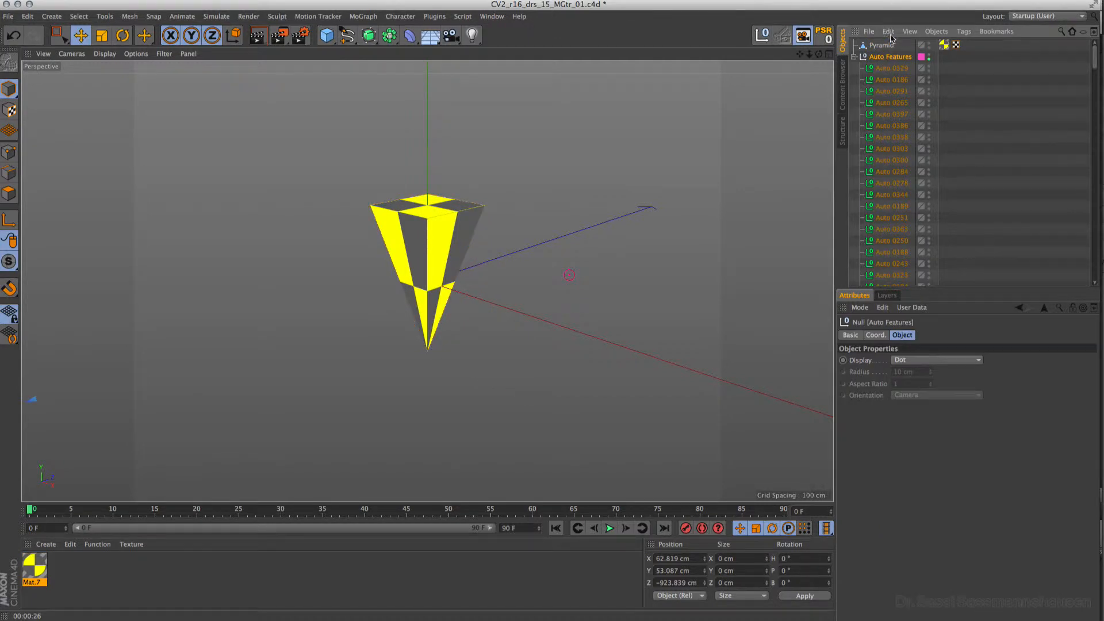
# Step: Select all objects except Auto Features, add a Tracer, and set Connect All Objects mode
pyautogui.click(888, 31)
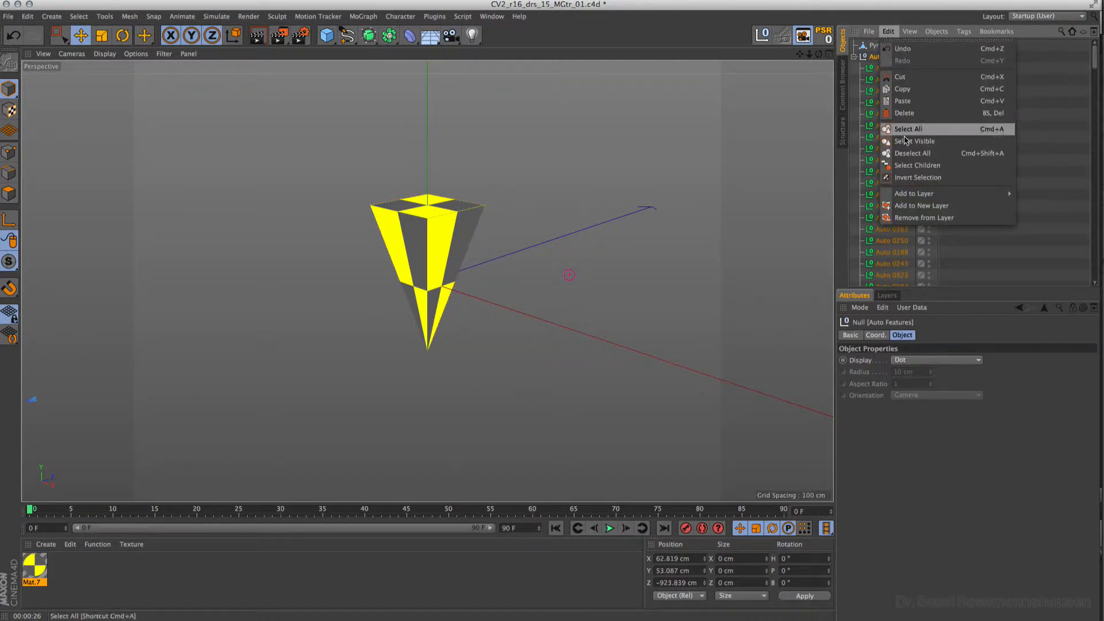
pyautogui.click(908, 128)
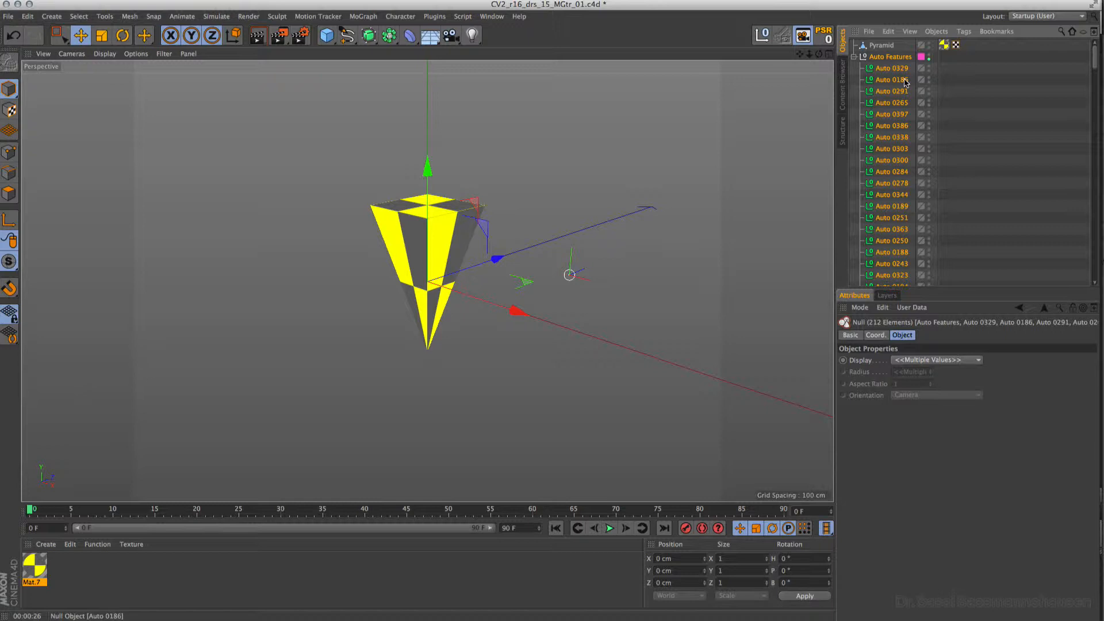
pyautogui.click(892, 56)
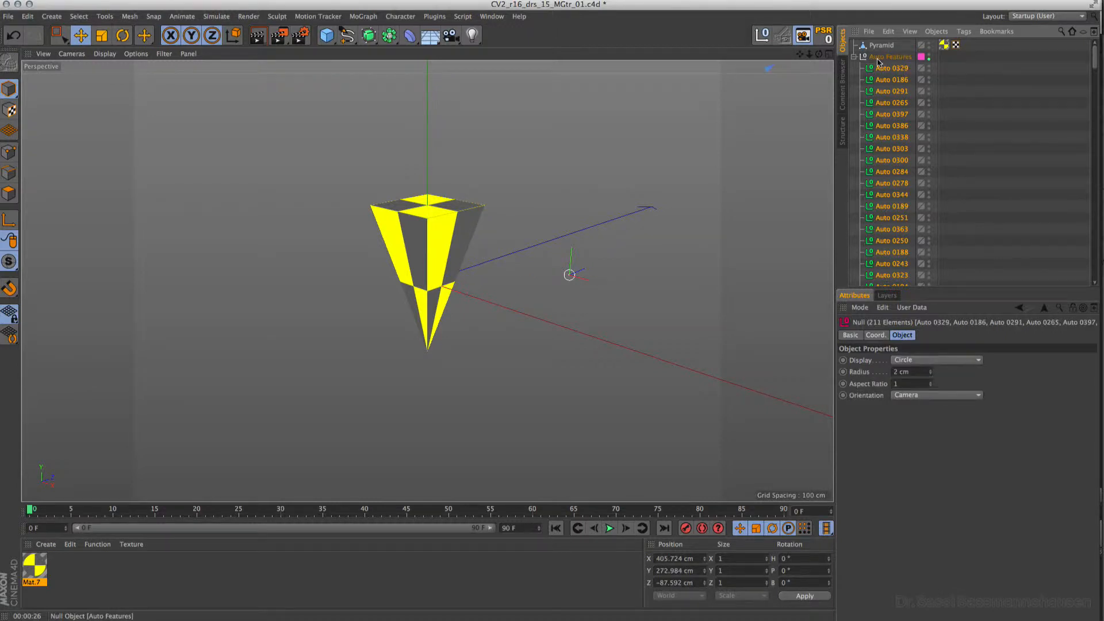
pyautogui.click(363, 16)
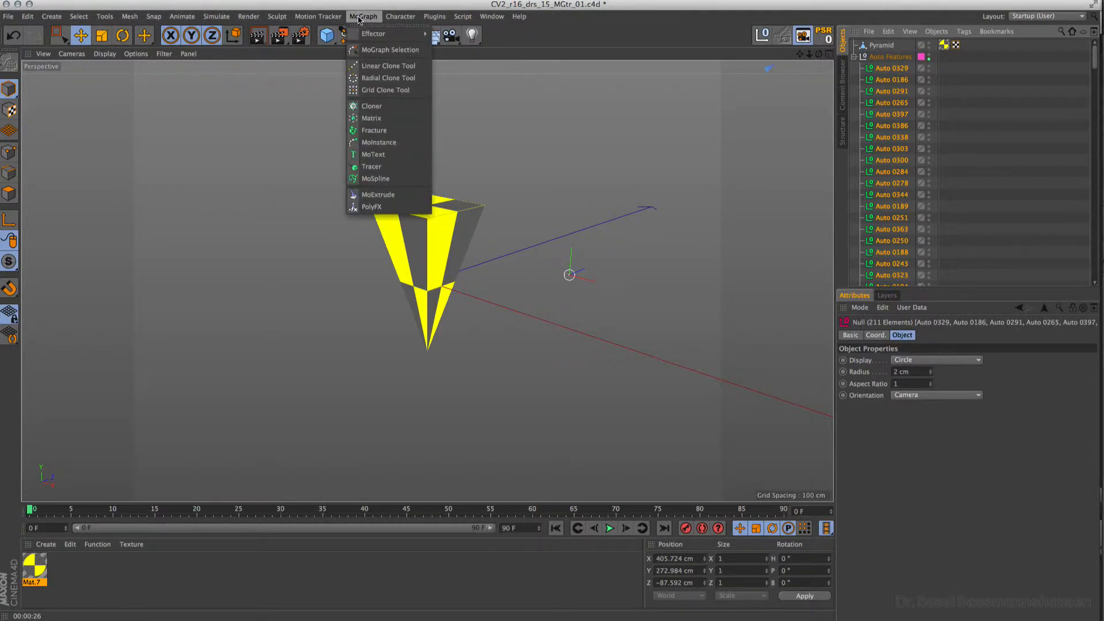
pyautogui.moveTo(373, 153)
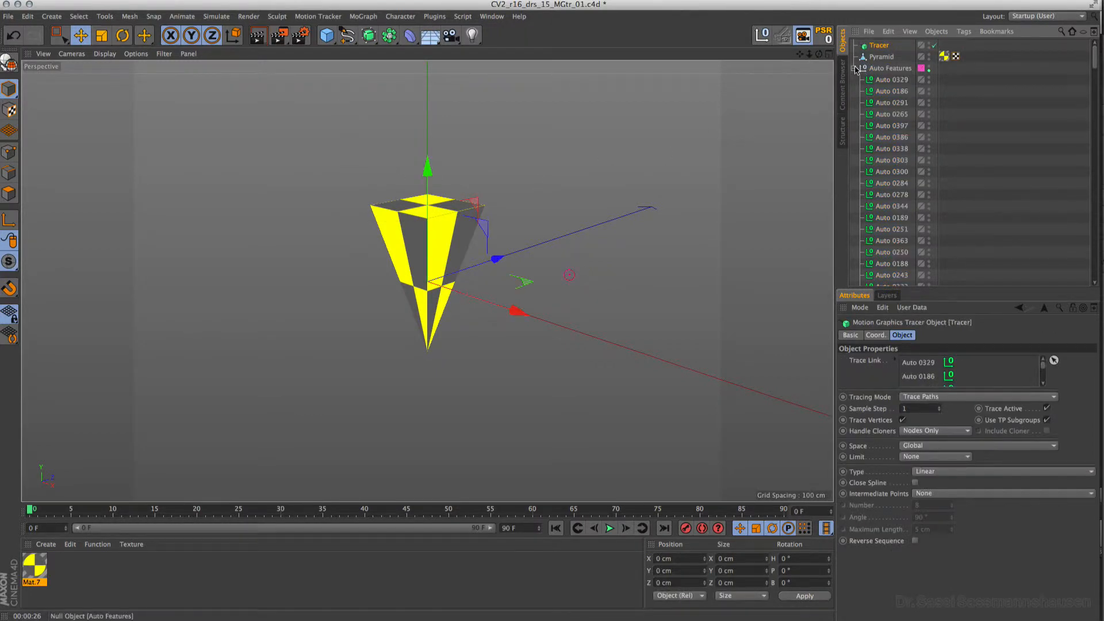
pyautogui.click(979, 396)
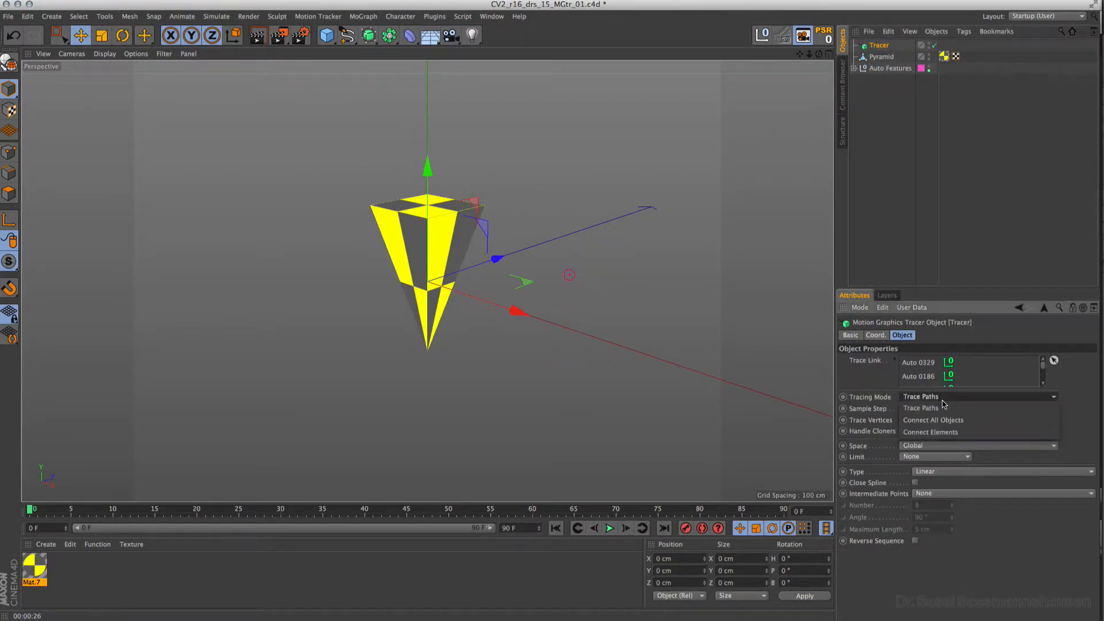
pyautogui.click(933, 420)
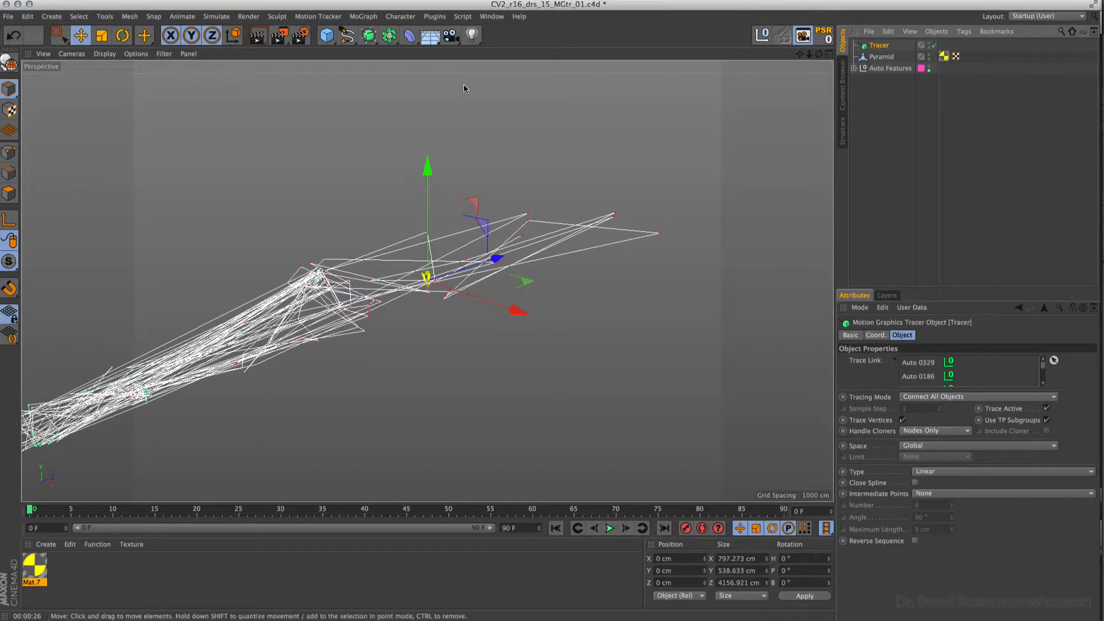
# Step: Add a Cloner from the MoGraph menu and place the Pyramid under it
pyautogui.click(364, 15)
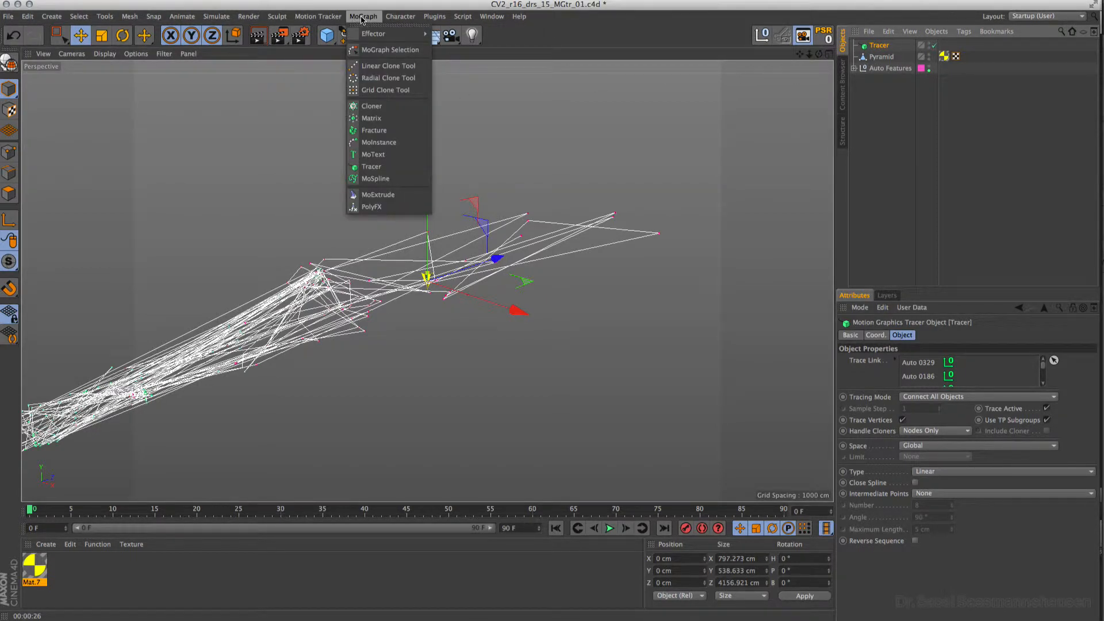
pyautogui.click(372, 106)
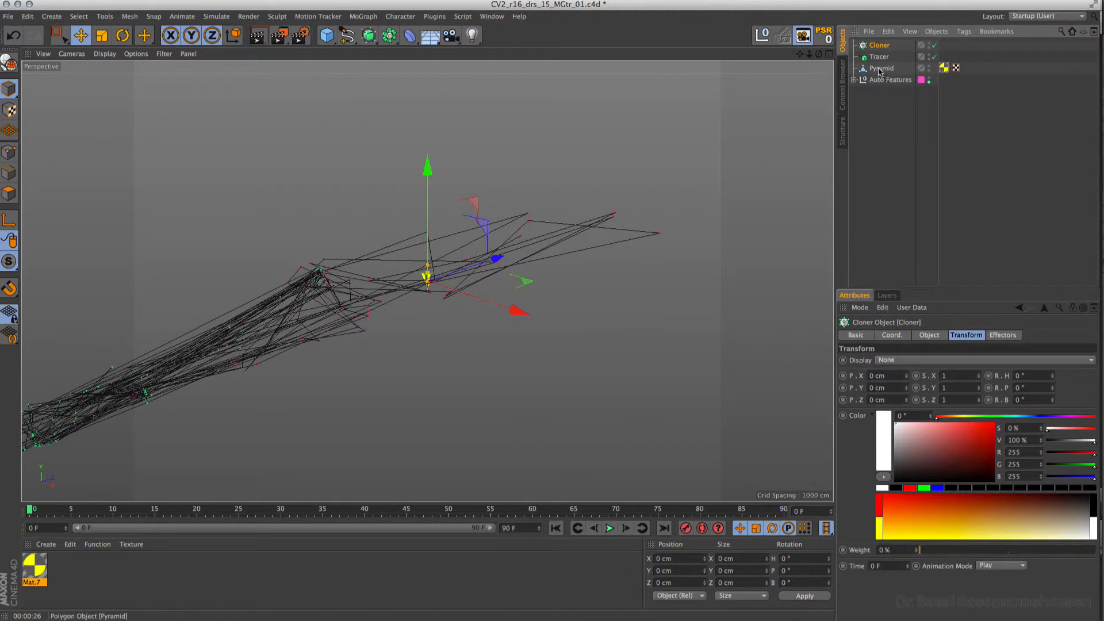
pyautogui.click(888, 57)
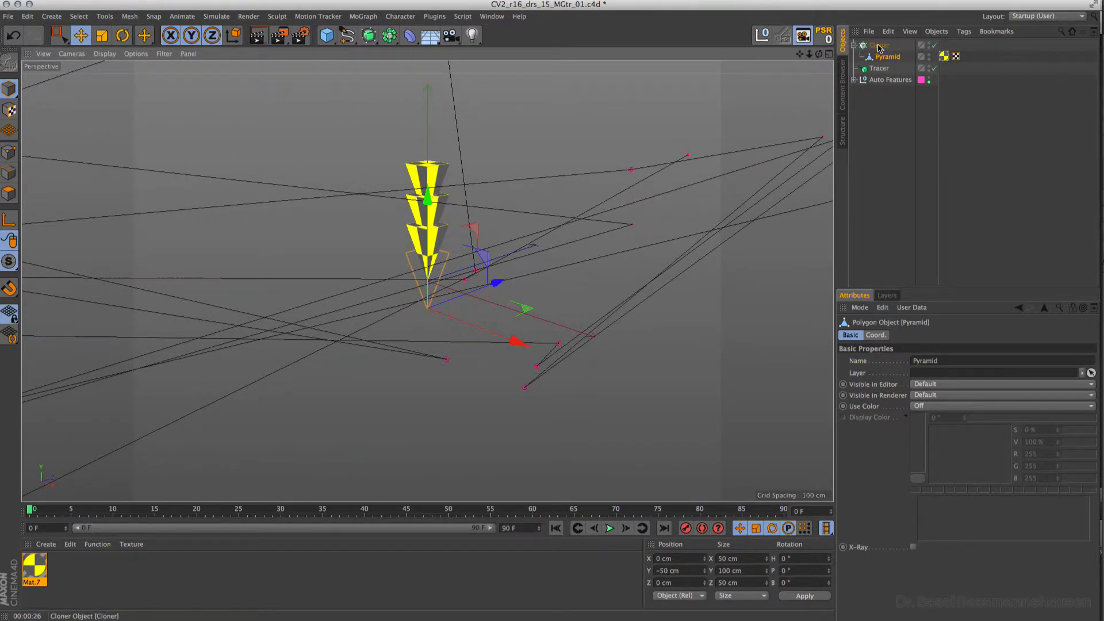
# Step: Set the Cloner to Object mode on the Tracer with Align Clone unchecked
pyautogui.click(878, 45)
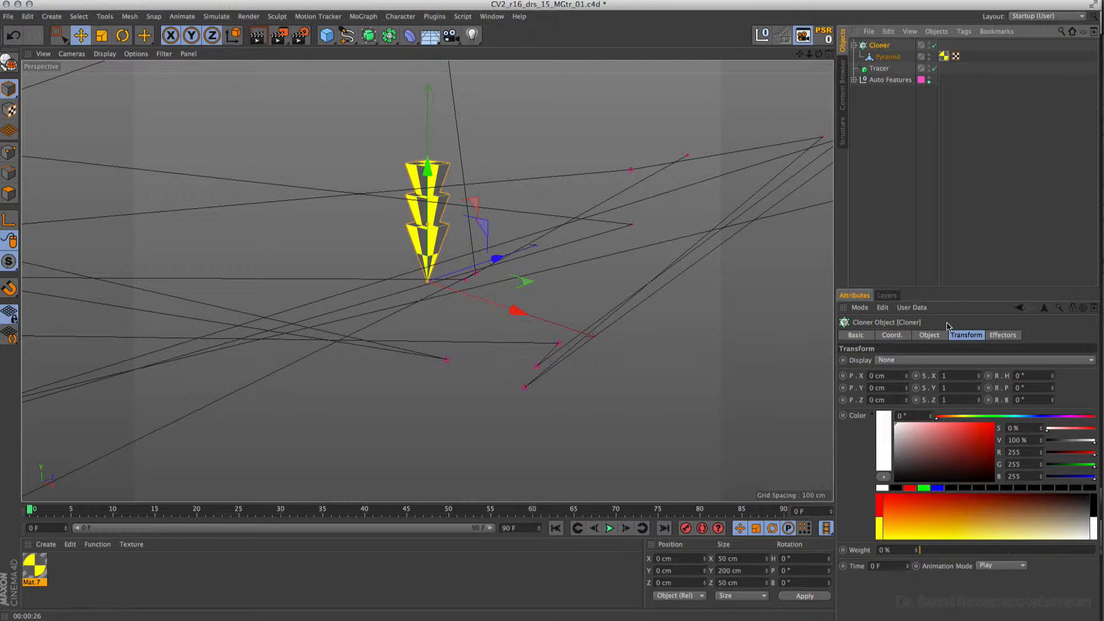
pyautogui.click(928, 335)
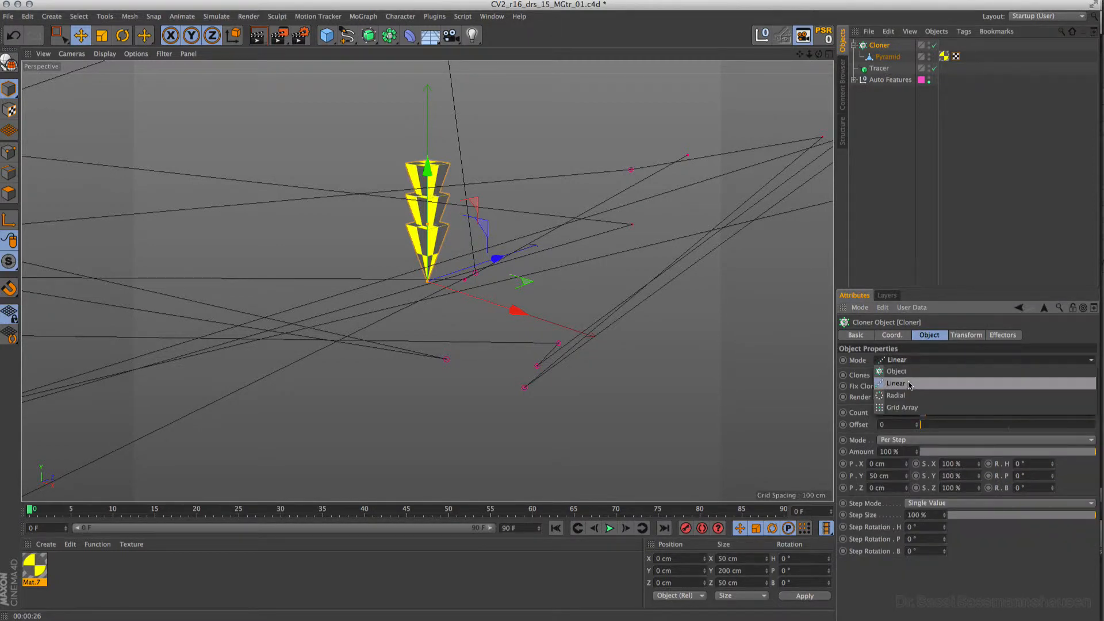
pyautogui.click(897, 371)
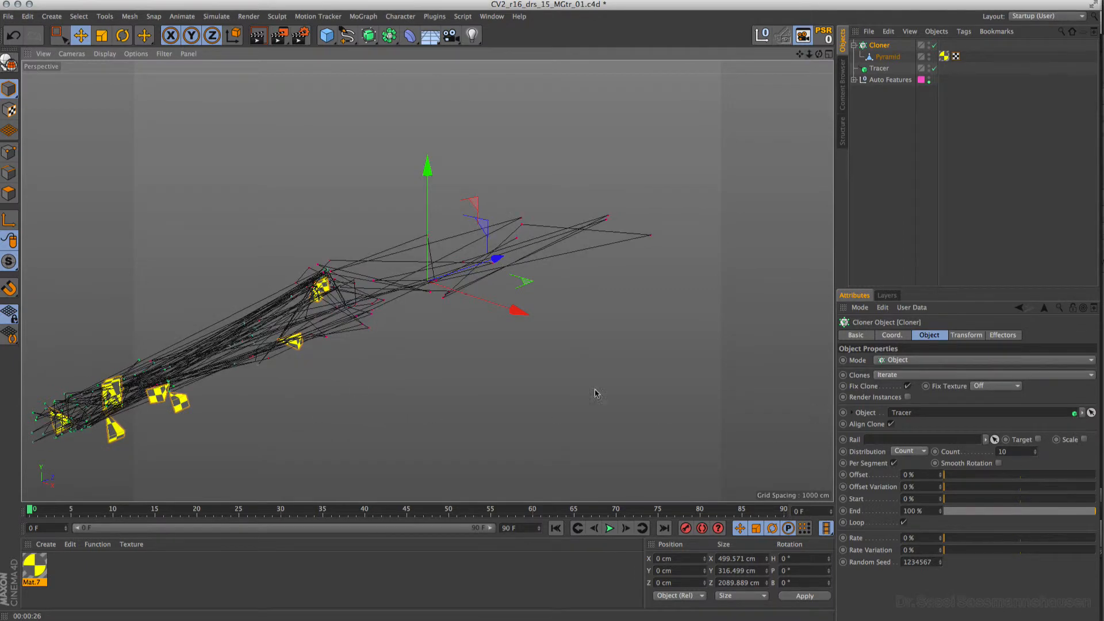
pyautogui.moveTo(1004, 462)
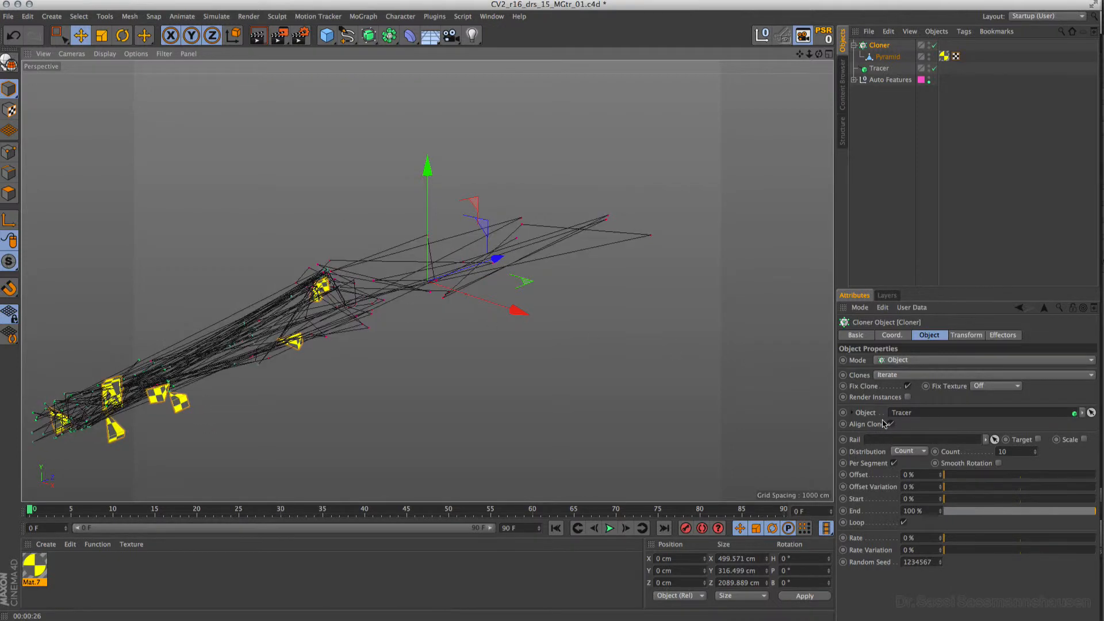
pyautogui.click(890, 424)
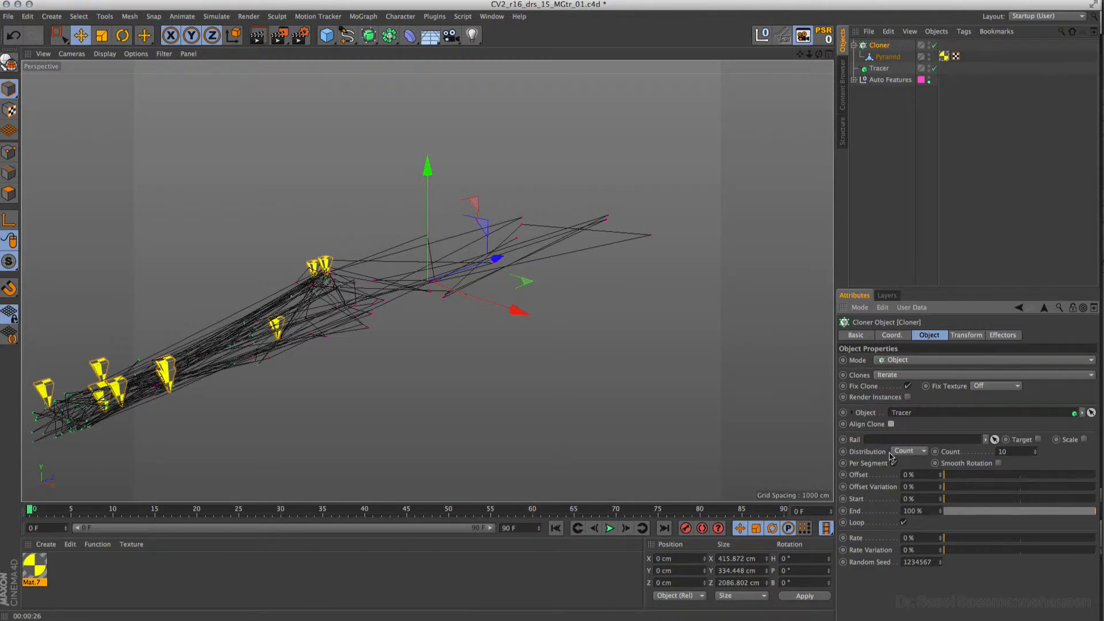
pyautogui.click(895, 463)
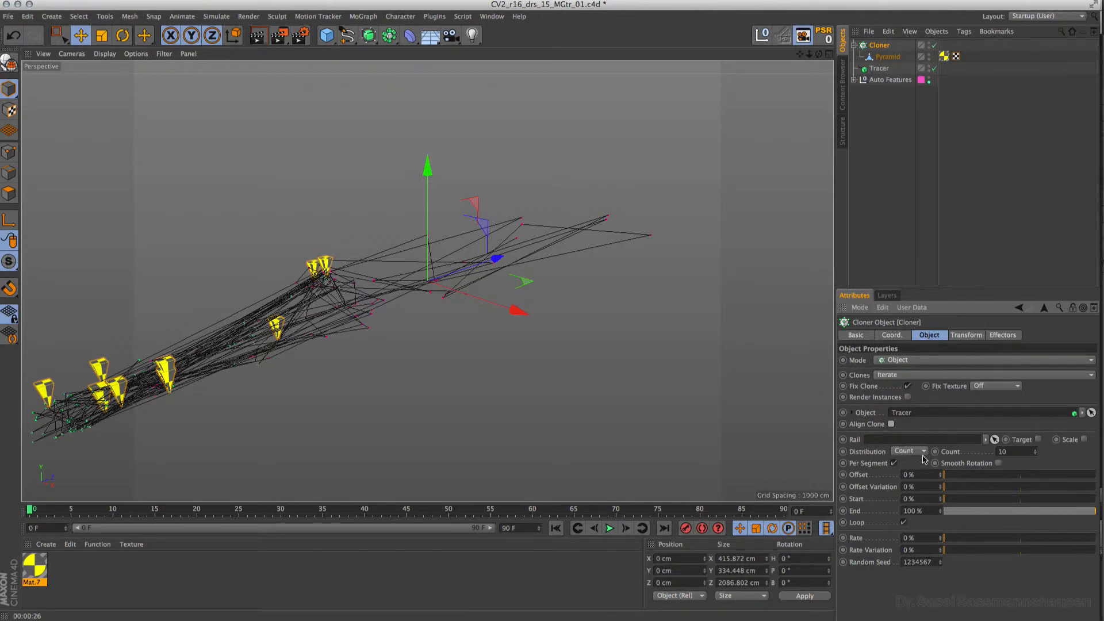
pyautogui.click(878, 45)
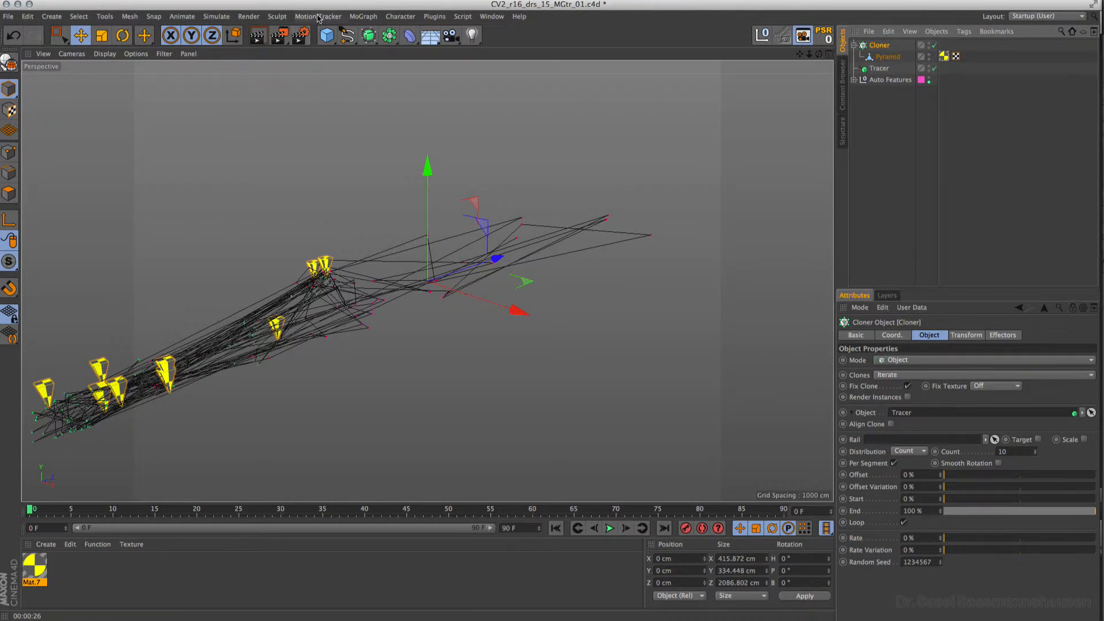
# Step: Add a MoGraph Selection tag to the Cloner
pyautogui.click(362, 15)
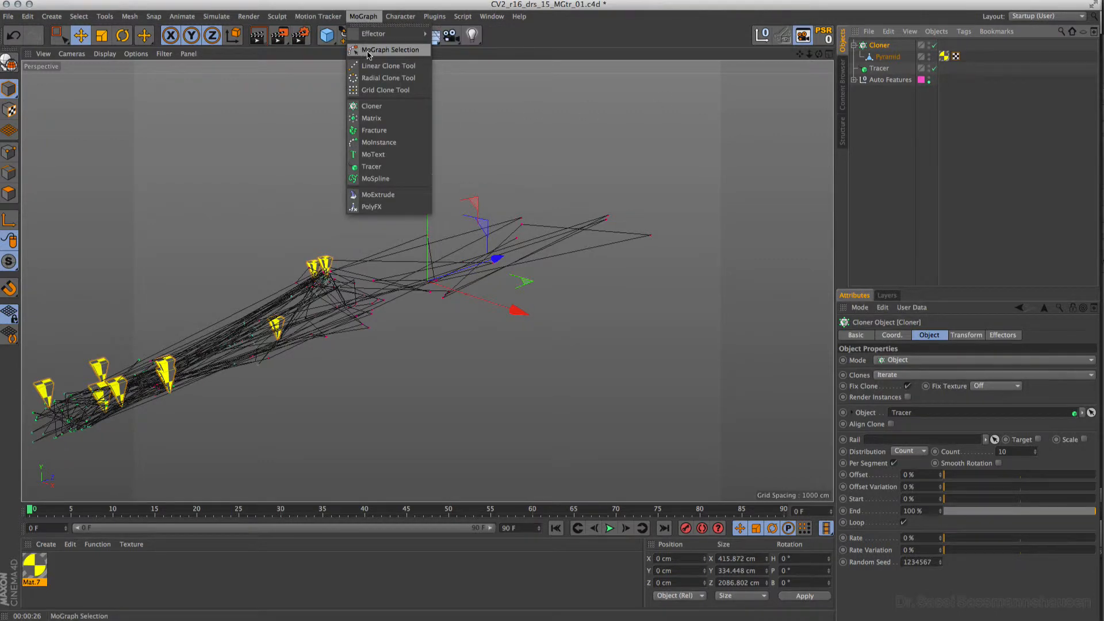
pyautogui.click(388, 50)
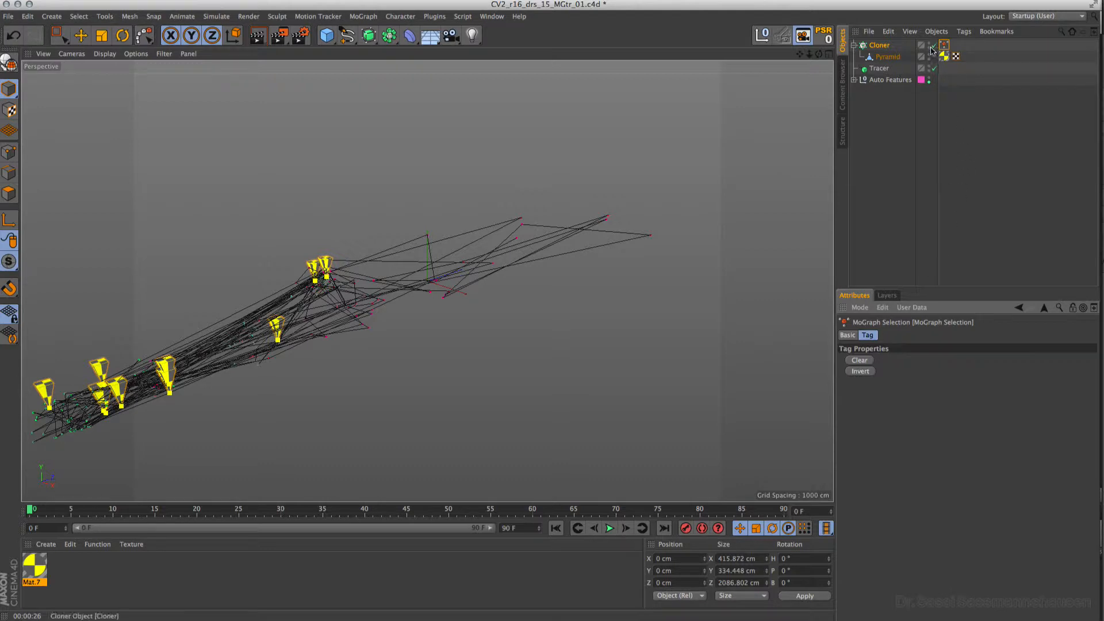
pyautogui.click(879, 45)
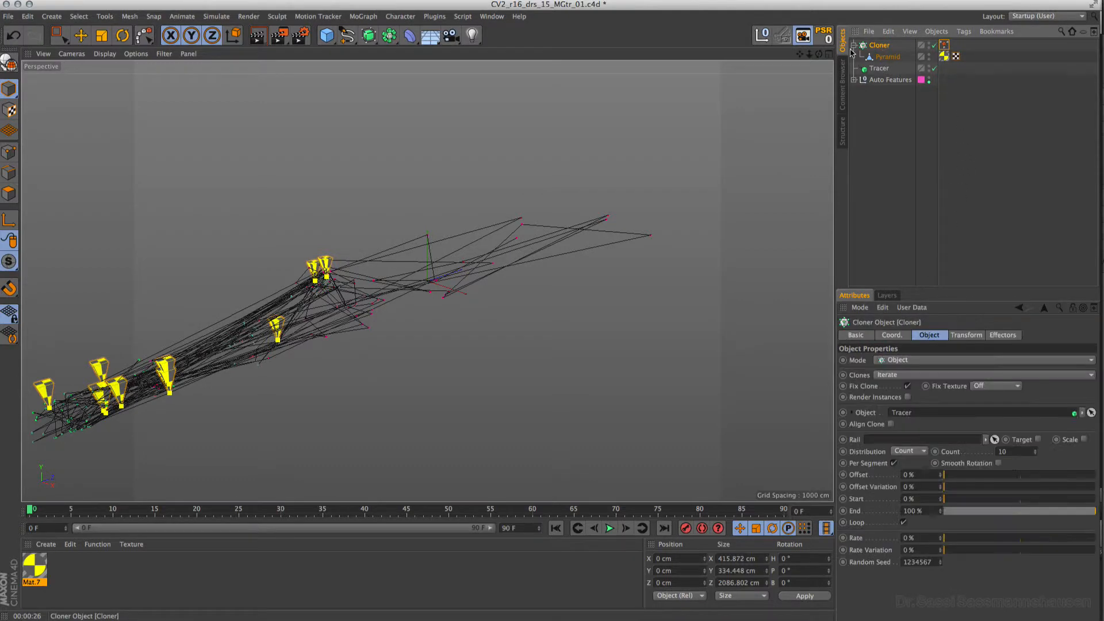
# Step: Add a Plain effector using the selection, scaling uniformly by -1 instead of moving
pyautogui.click(363, 16)
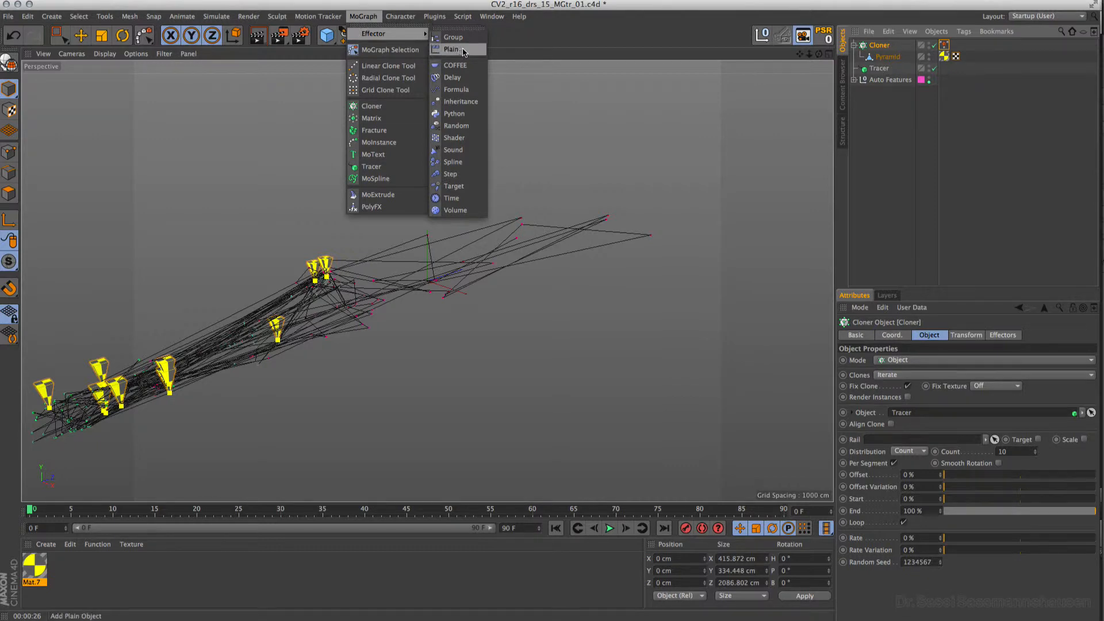
pyautogui.click(449, 48)
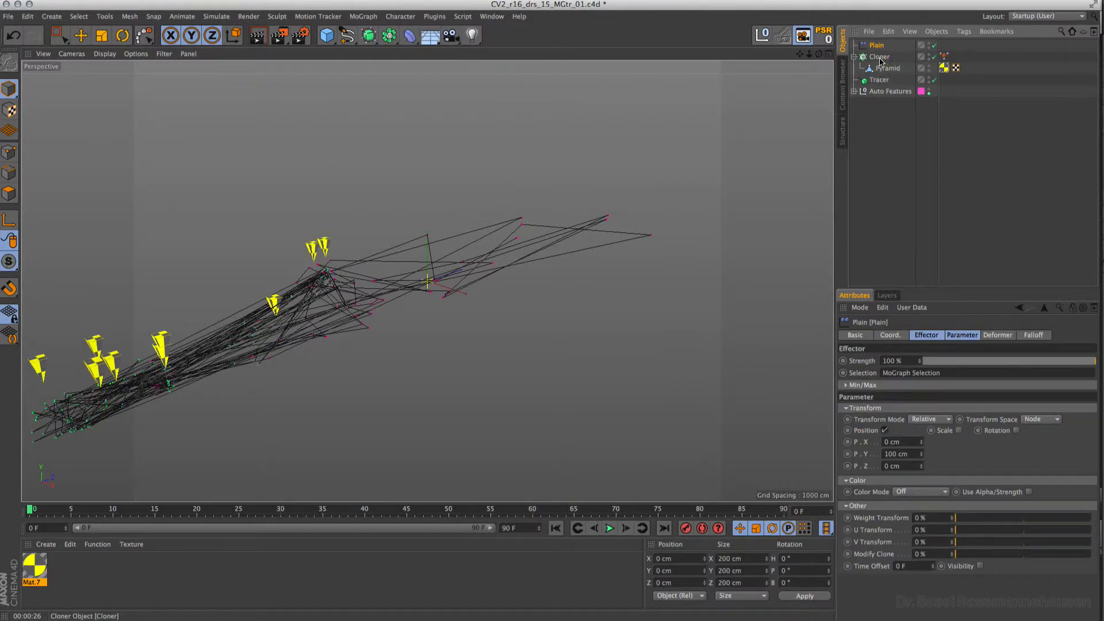
pyautogui.click(879, 57)
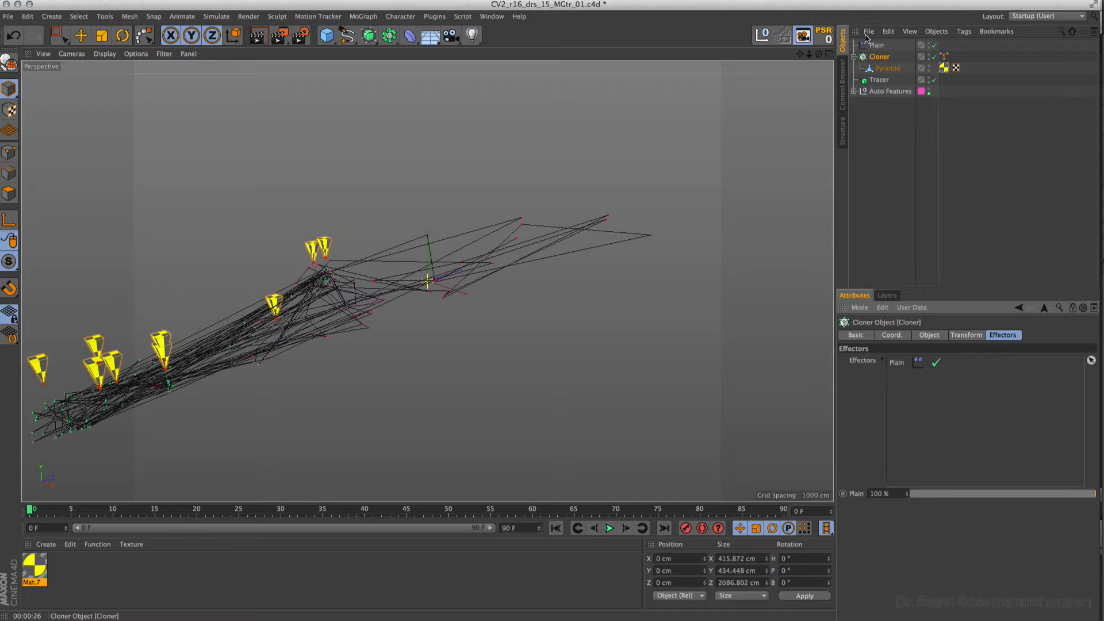
pyautogui.click(878, 44)
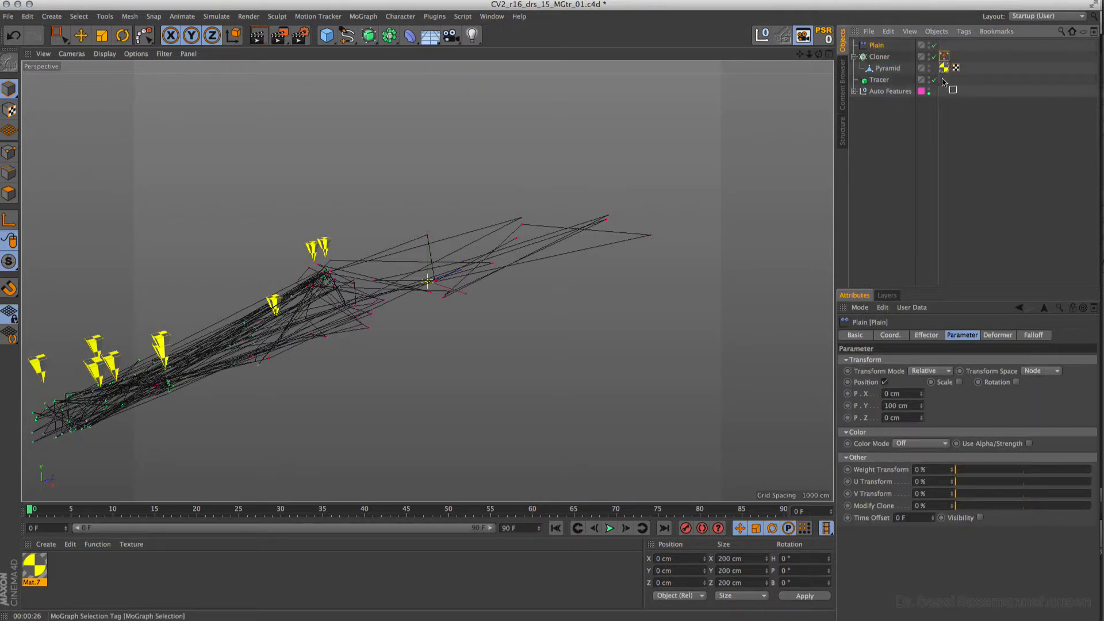
pyautogui.click(927, 335)
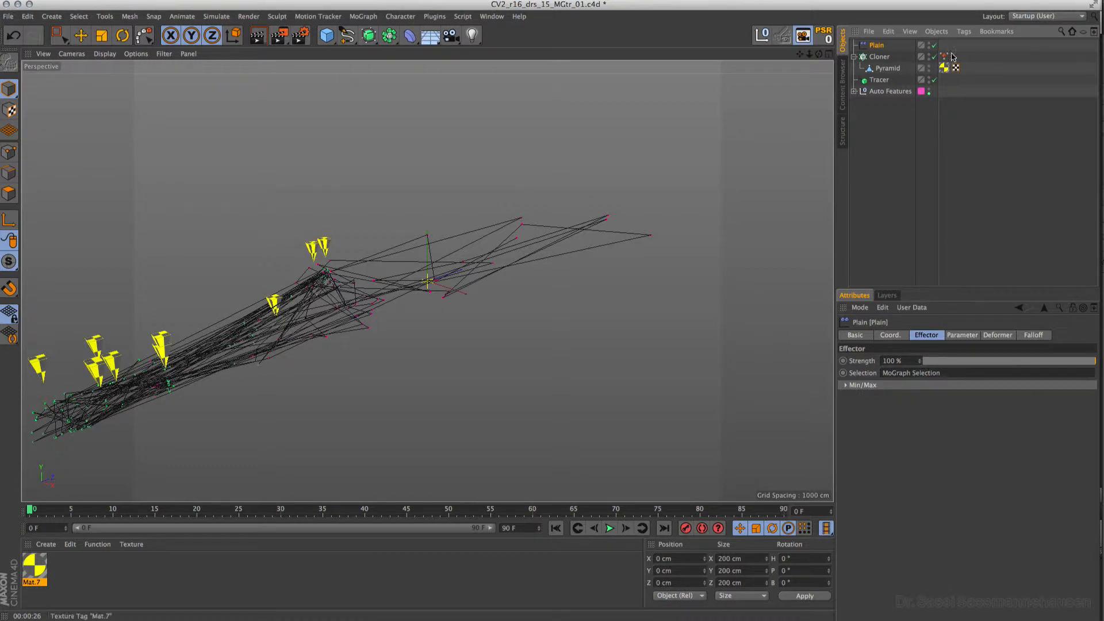
pyautogui.click(962, 335)
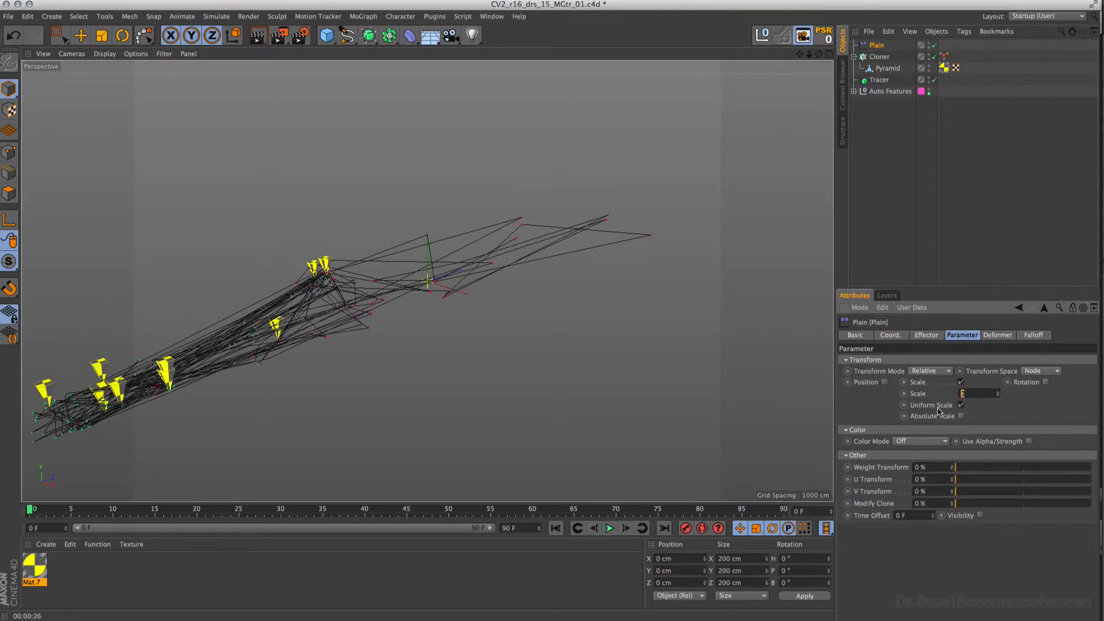
pyautogui.write('-1')
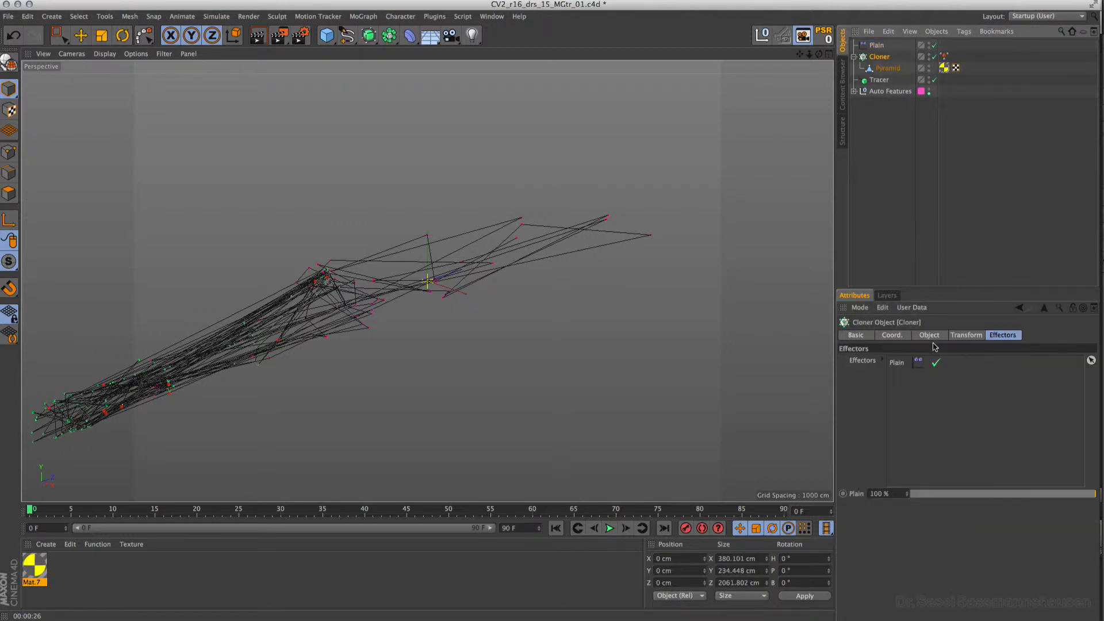
# Step: Set the Cloner distribution to Vertex and invert the MoGraph Selection tag's clone selection
pyautogui.click(928, 335)
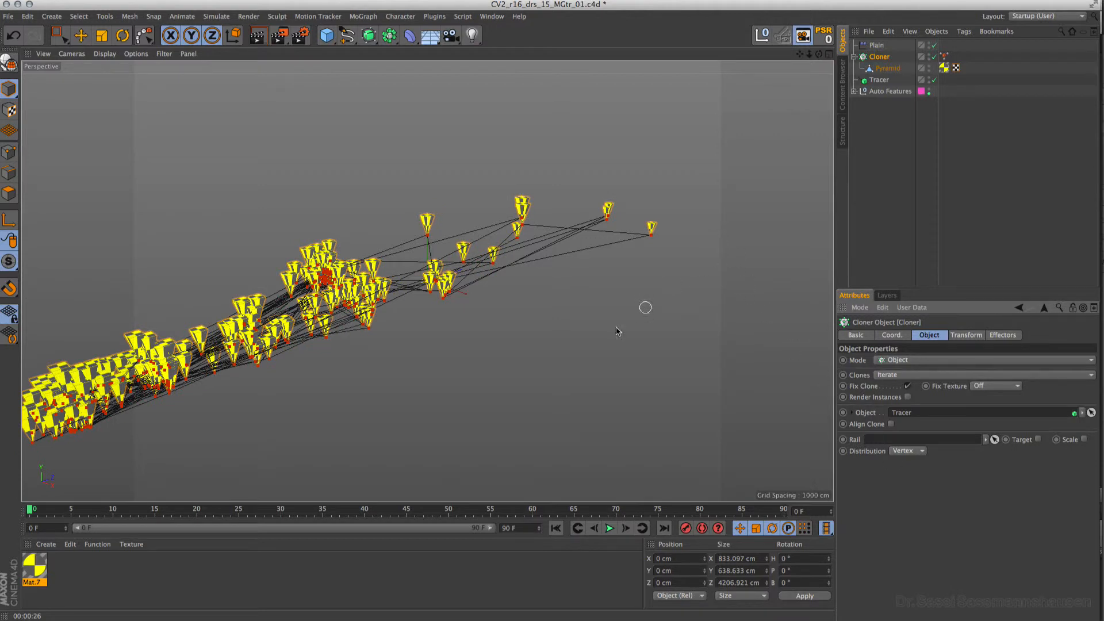
pyautogui.click(944, 57)
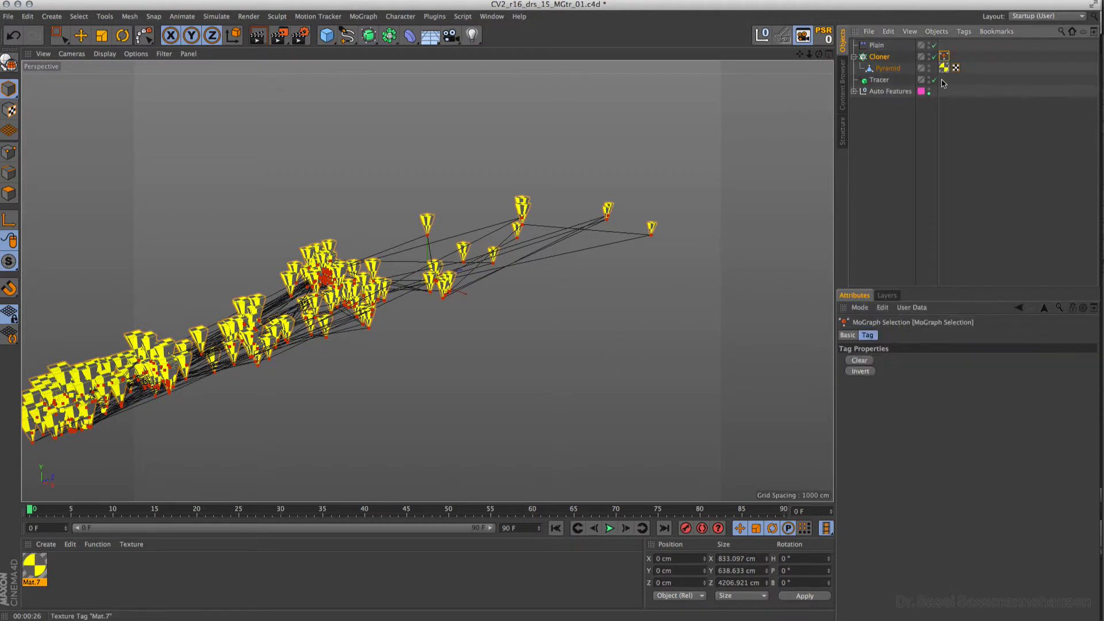
pyautogui.click(859, 371)
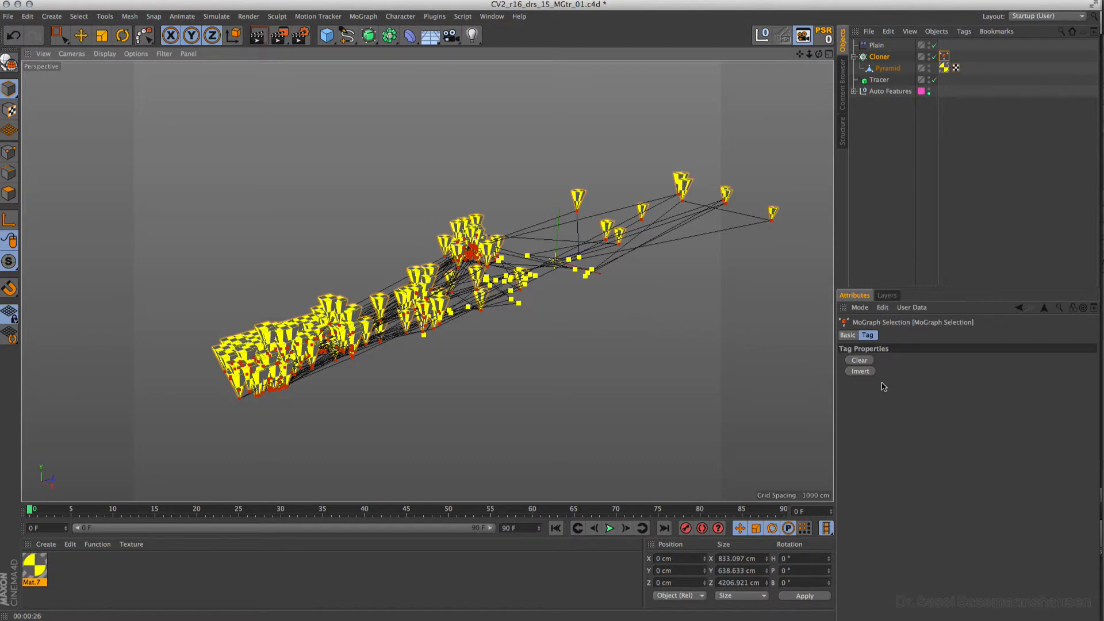
pyautogui.click(860, 371)
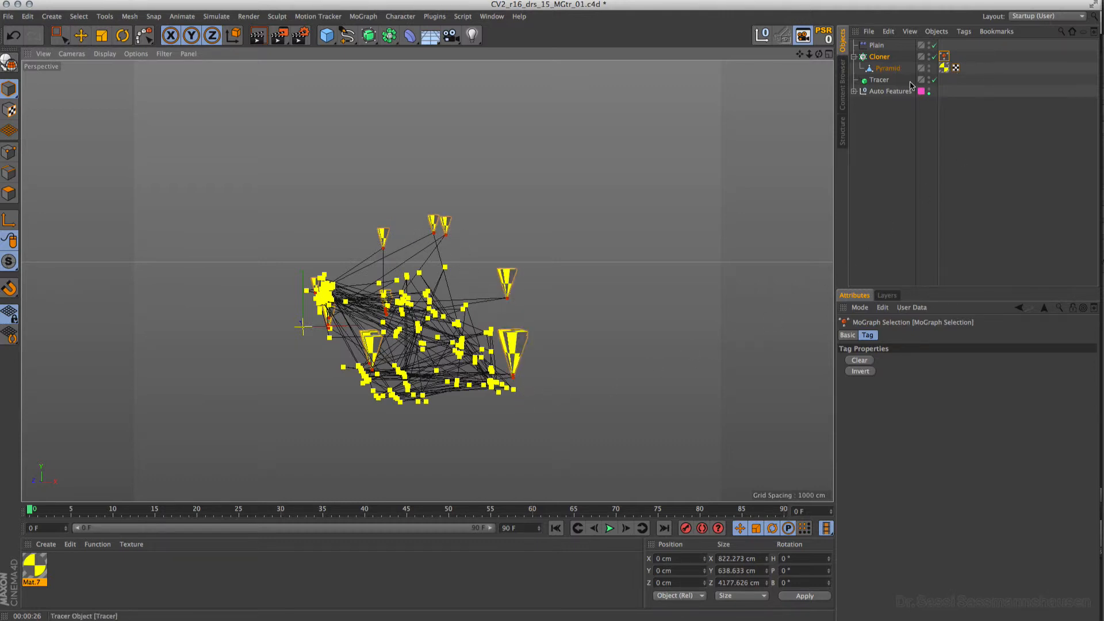
# Step: Set the Cloner's transform scale to 0.2 on X, Y and Z
pyautogui.click(879, 57)
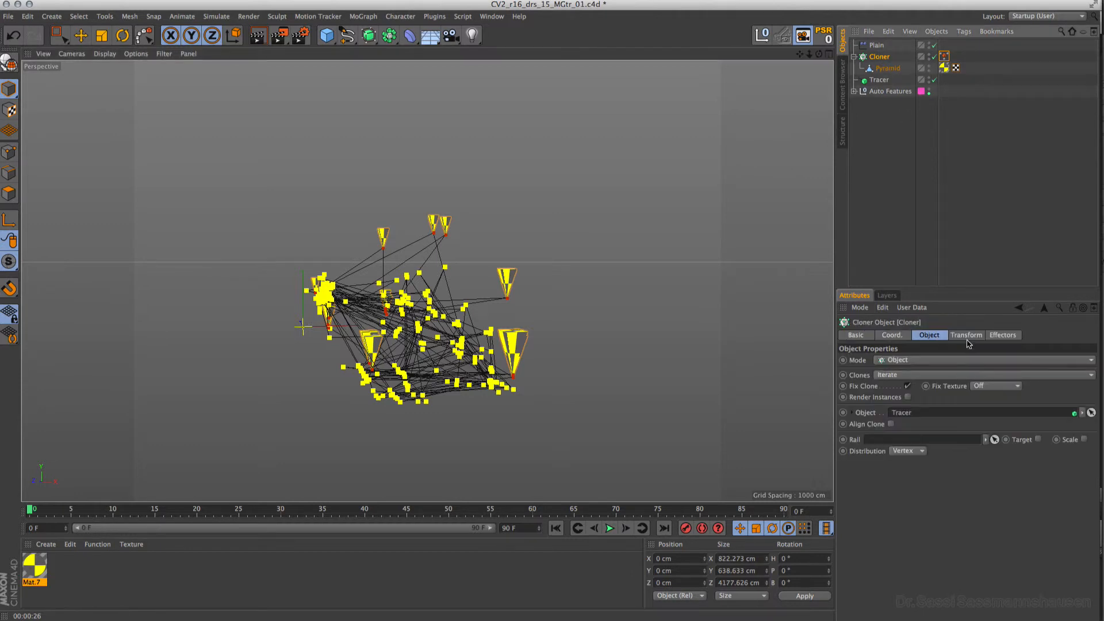
pyautogui.click(966, 335)
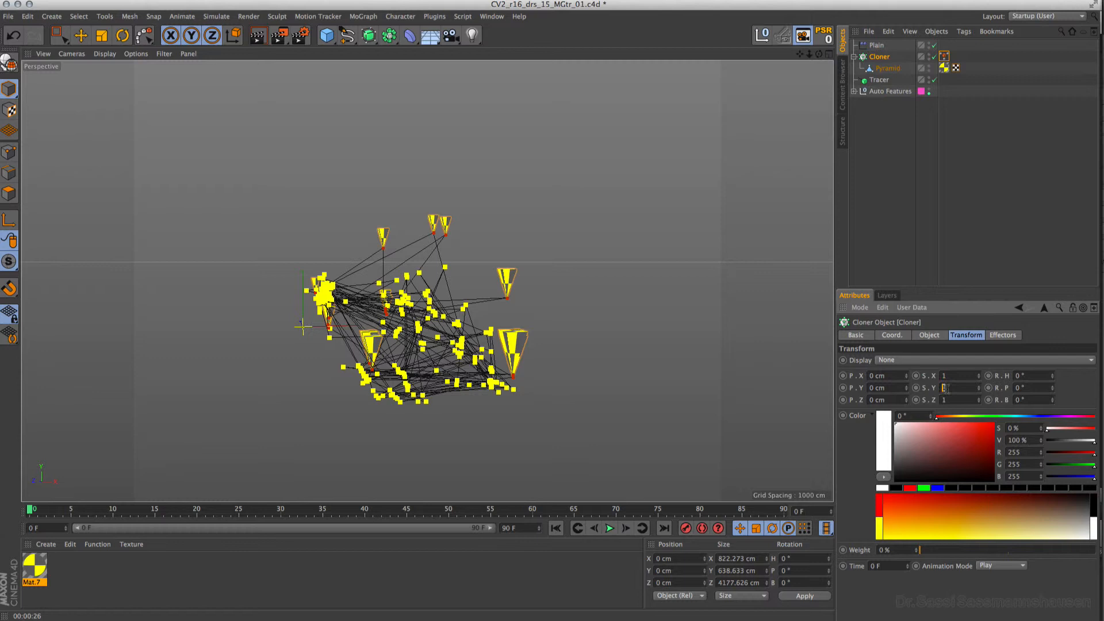
pyautogui.write('0.2')
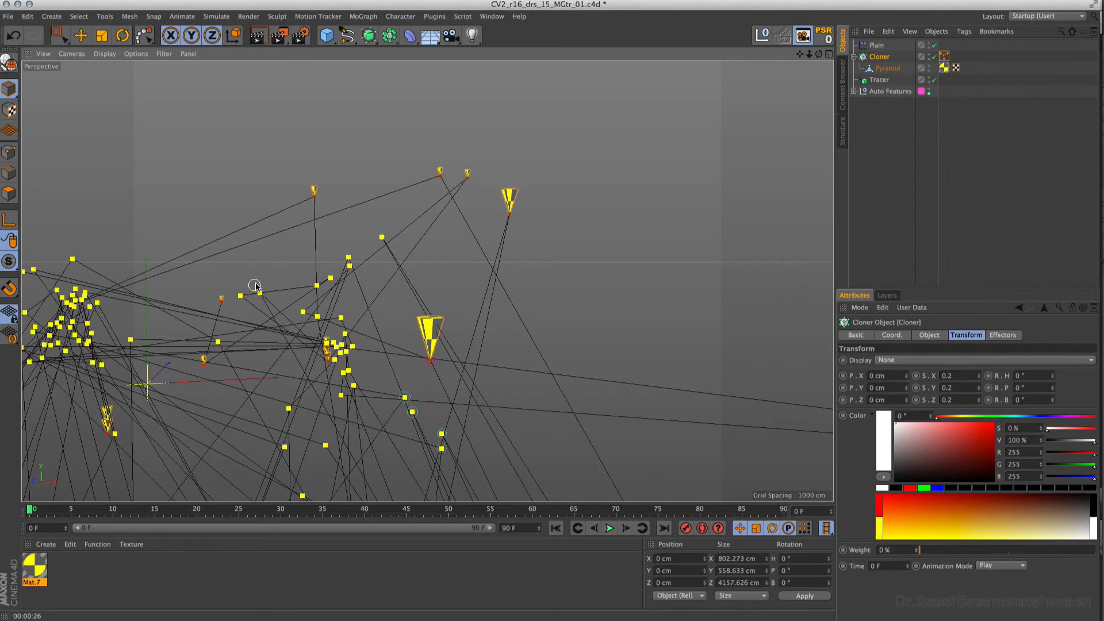
pyautogui.moveTo(454, 211)
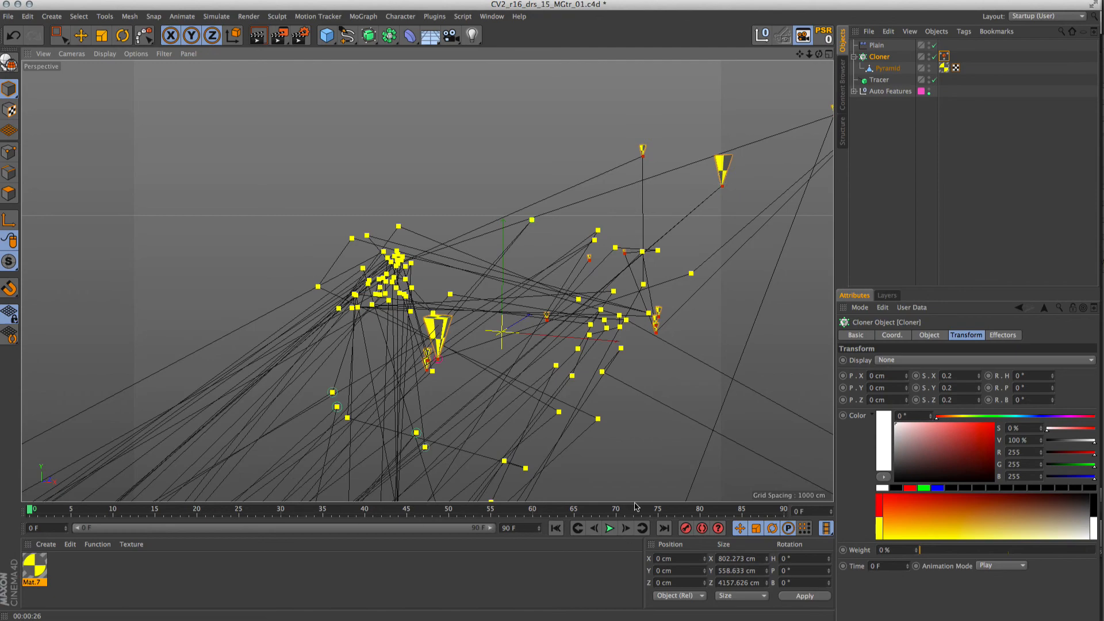
pyautogui.moveTo(654, 471)
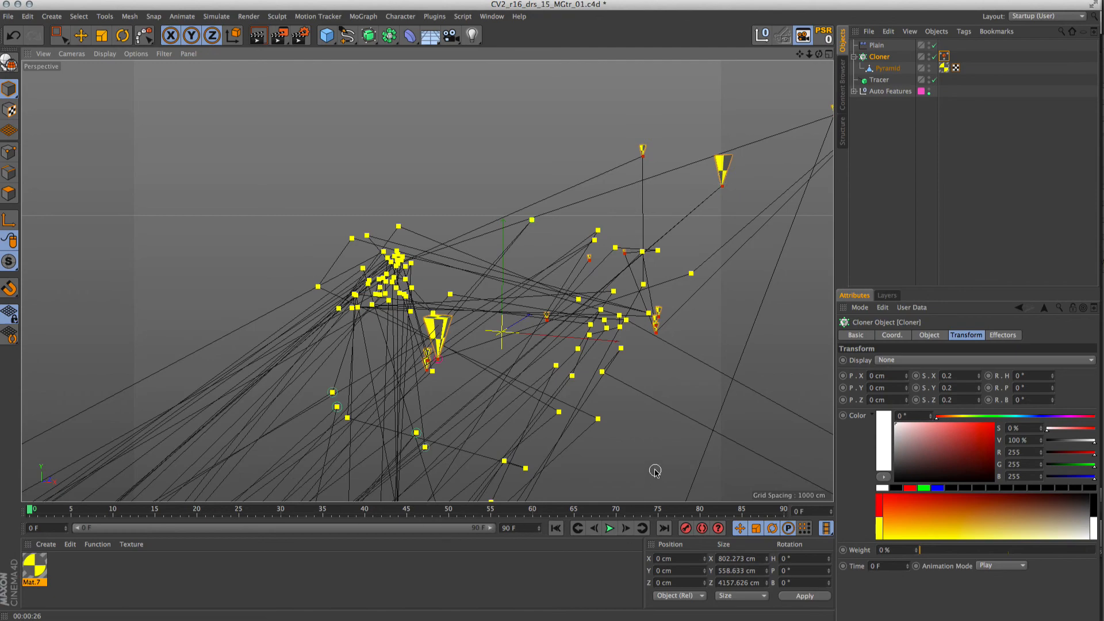